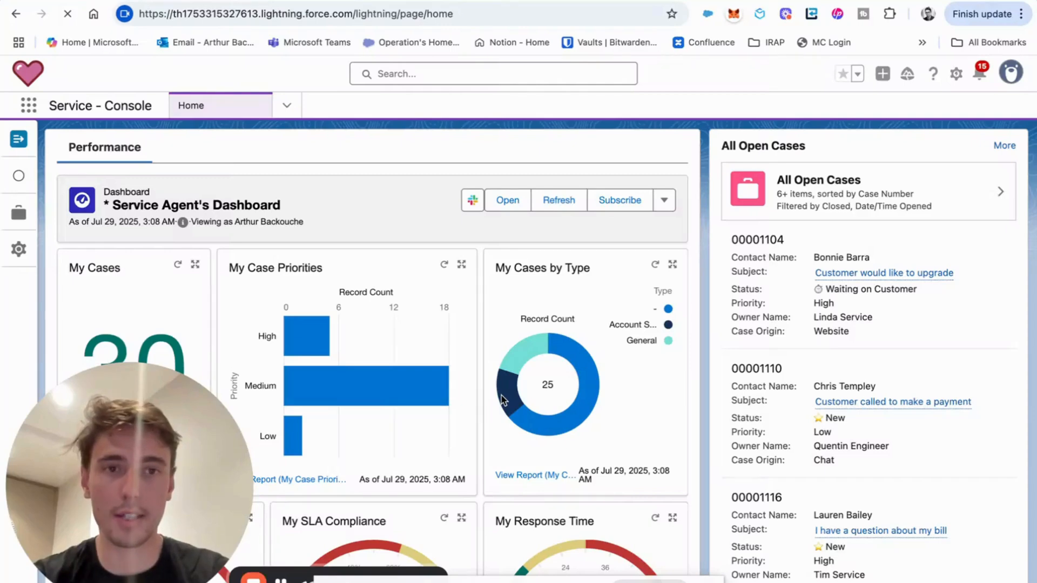
{"action": "mouse_move", "coordinate": [966, 83]}
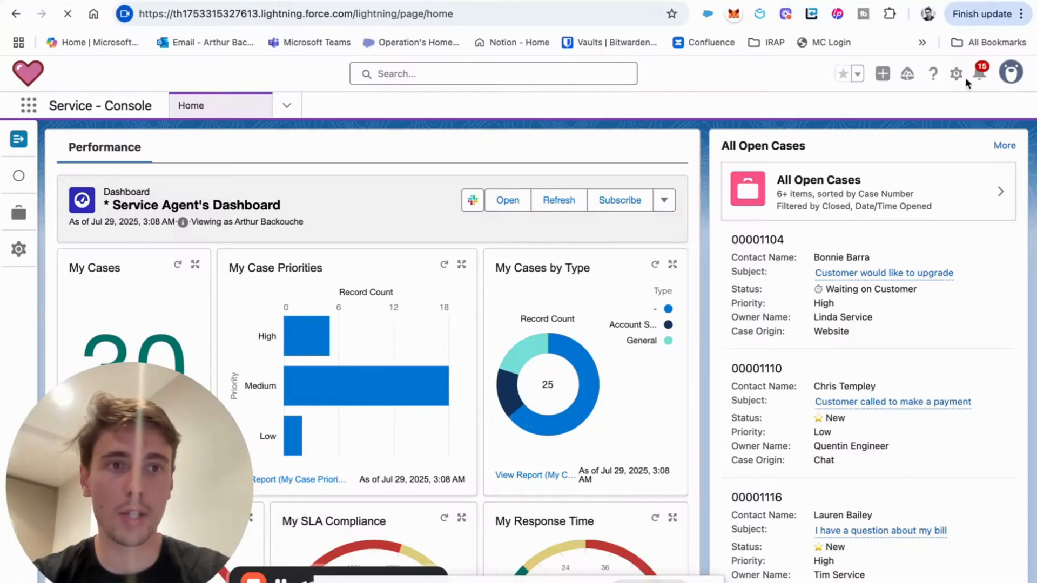
Step: Leave the Service Console agent dashboard and land on Setup Home
{"action": "left_click", "coordinate": [956, 73]}
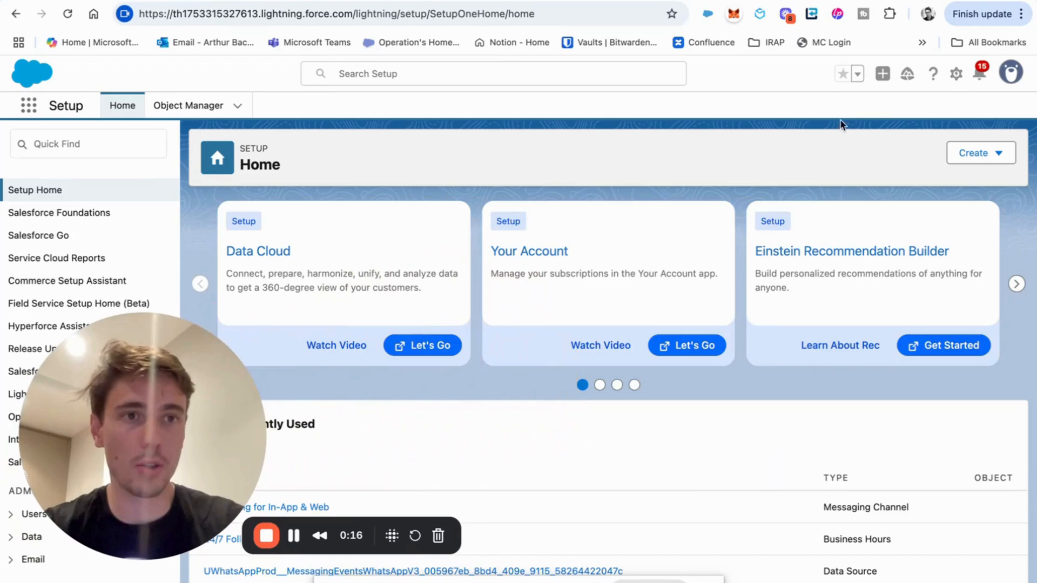
Step: Switch to Data Cloud Setup and look over its home org details and setup checklist
{"action": "left_click", "coordinate": [957, 73]}
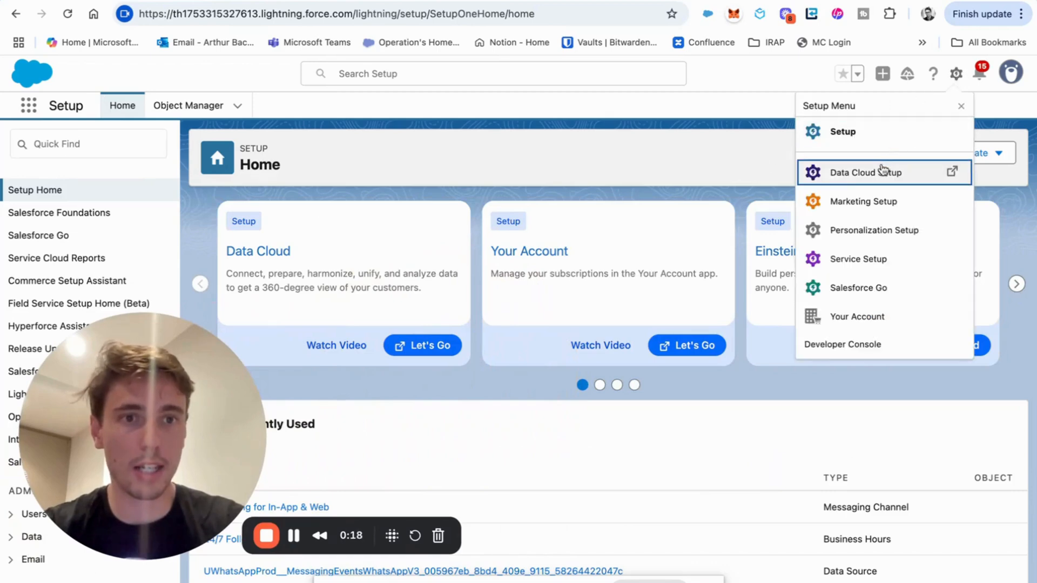
{"action": "left_click", "coordinate": [863, 172]}
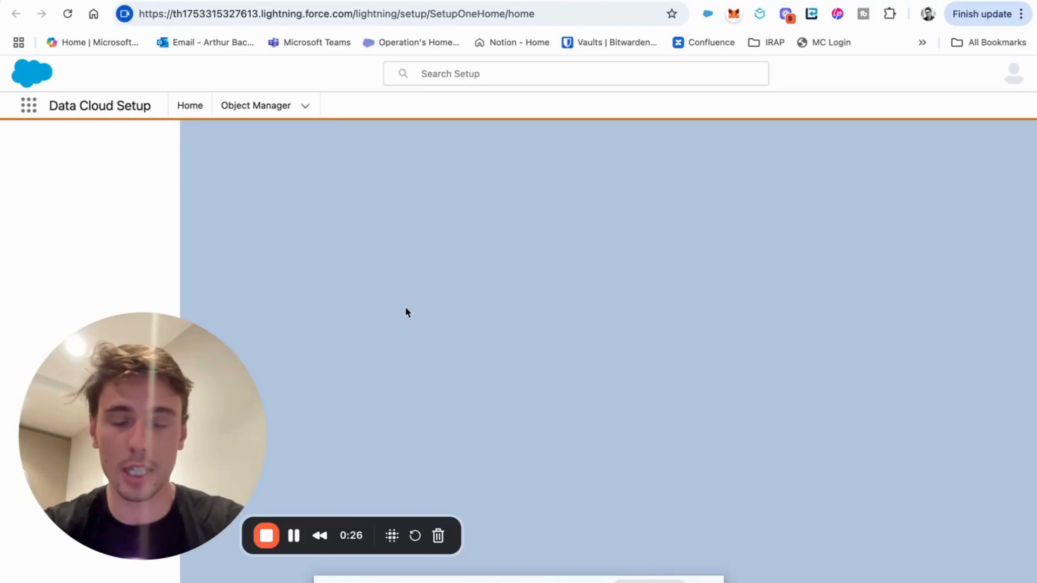
{"action": "mouse_move", "coordinate": [414, 323]}
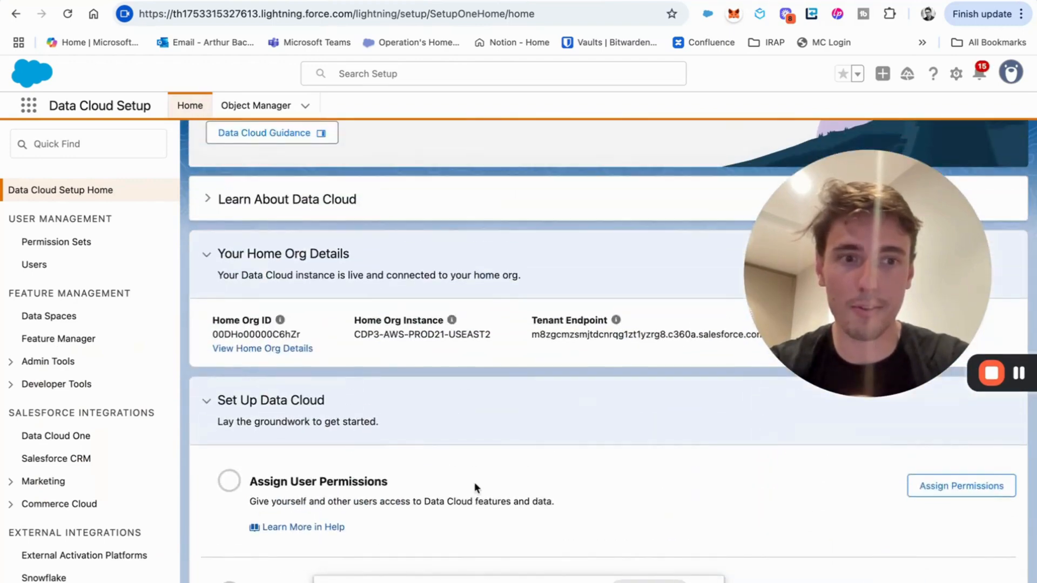
{"action": "scroll", "scroll_direction": "down", "scroll_amount": 3}
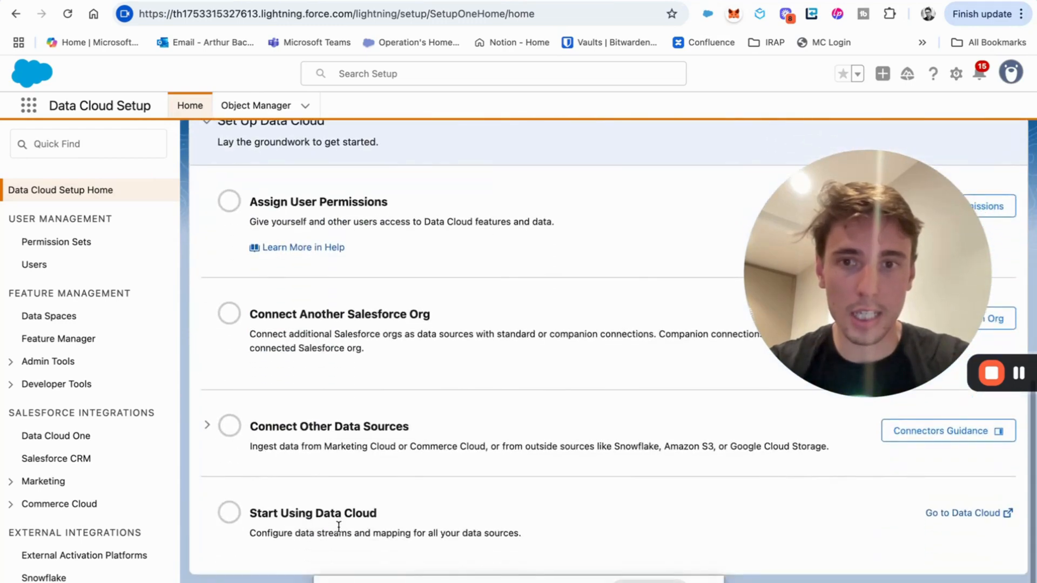
{"action": "scroll", "scroll_direction": "down", "scroll_amount": 3}
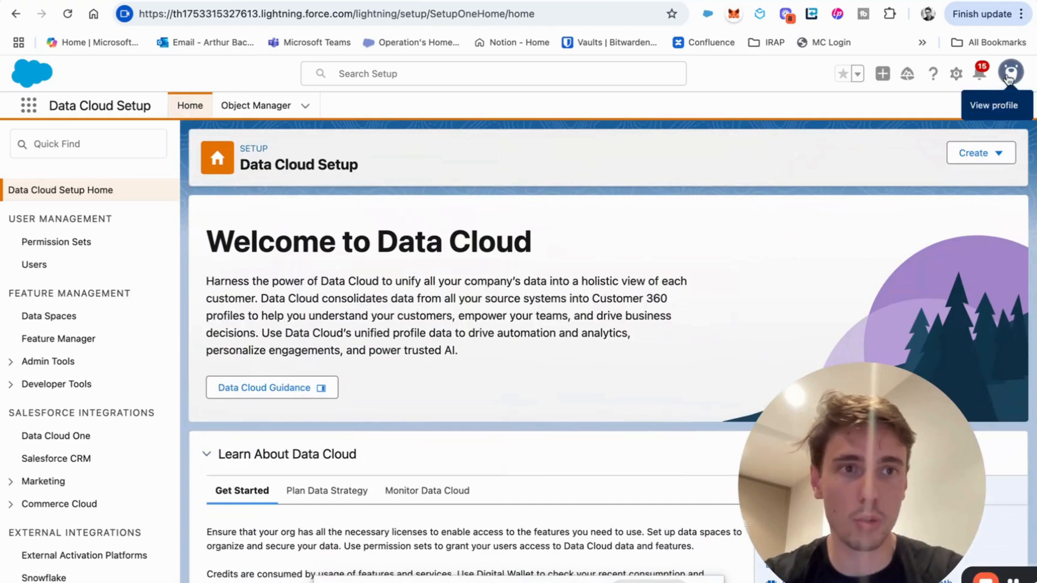
Step: Review personal Approver Settings and Advanced User Details down to your permission set assignments
{"action": "left_click", "coordinate": [1010, 73]}
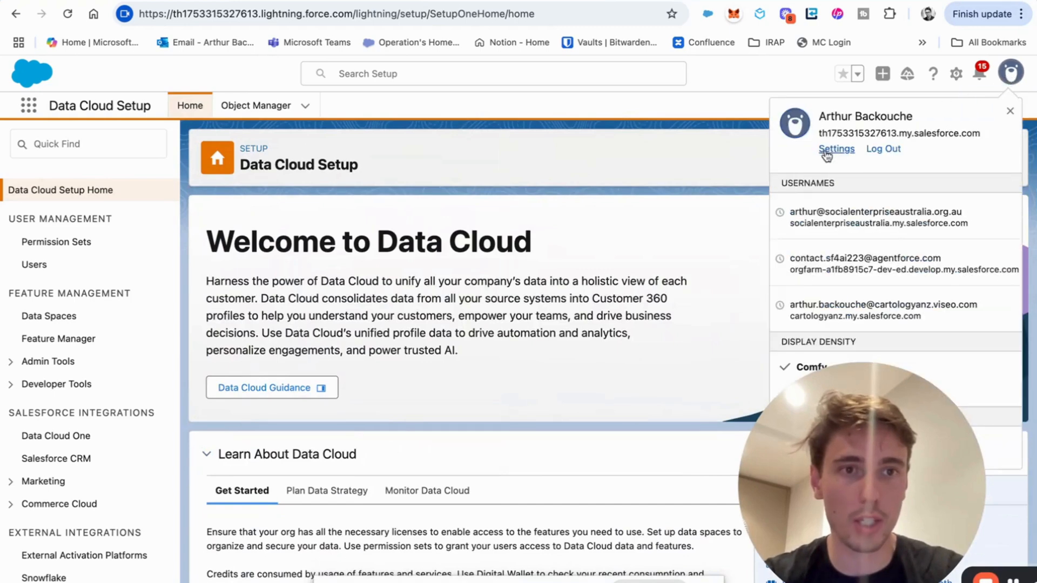
{"action": "left_click", "coordinate": [837, 149]}
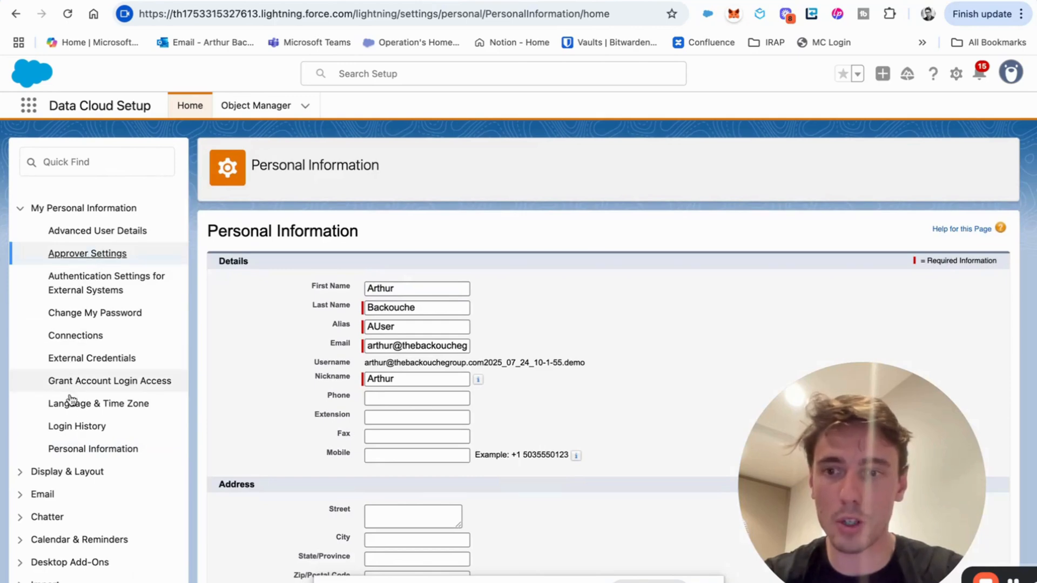
{"action": "left_click", "coordinate": [86, 253]}
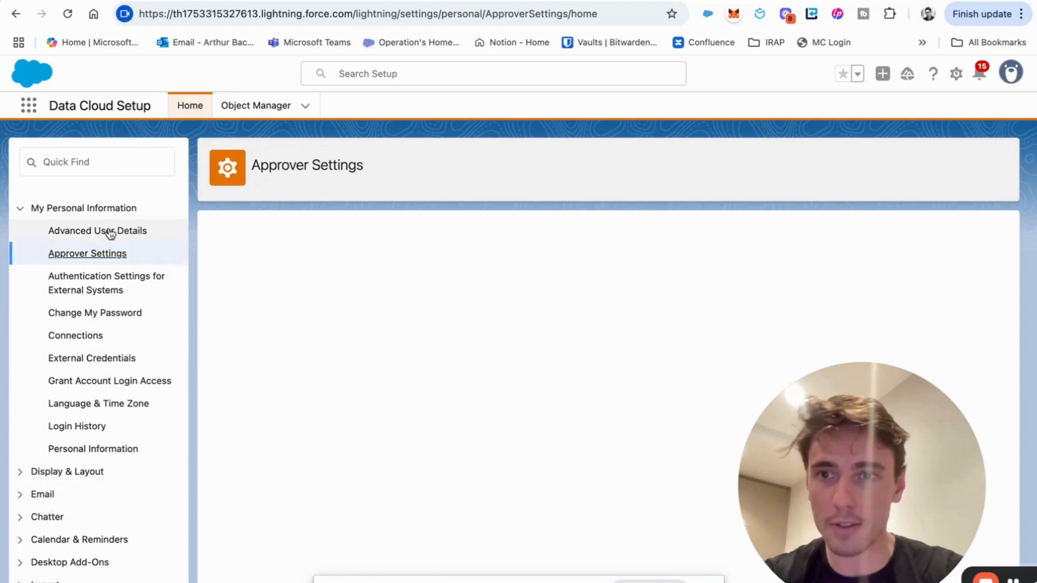
{"action": "left_click", "coordinate": [97, 230]}
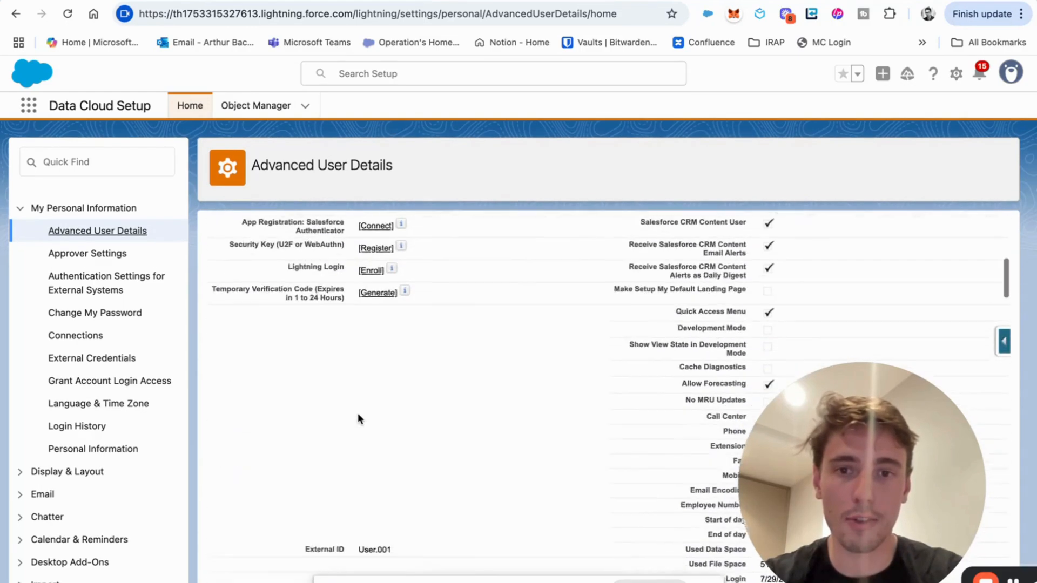
{"action": "scroll", "scroll_direction": "down", "scroll_amount": 3}
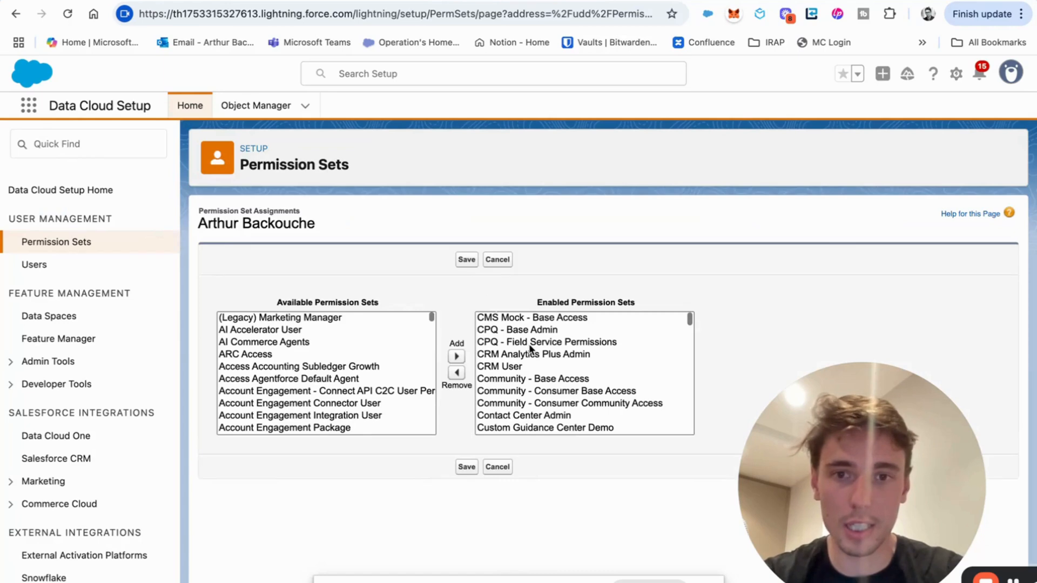
Step: Search the page for 'data' and 'marketing cl' to confirm Data Cloud Admin is enabled
{"action": "key", "text": "ctrl+f"}
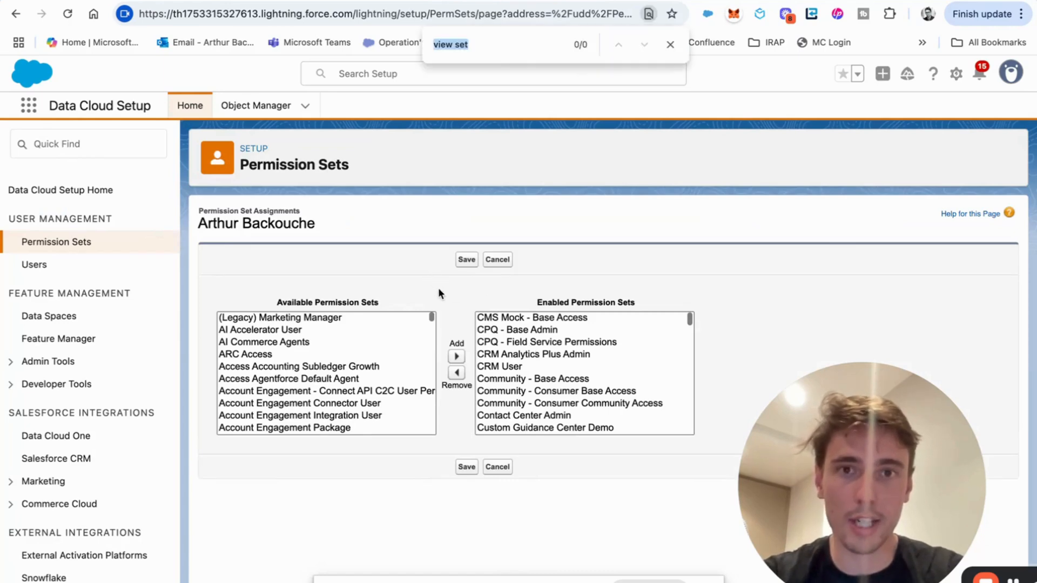
{"action": "type", "text": "data cloud ad"}
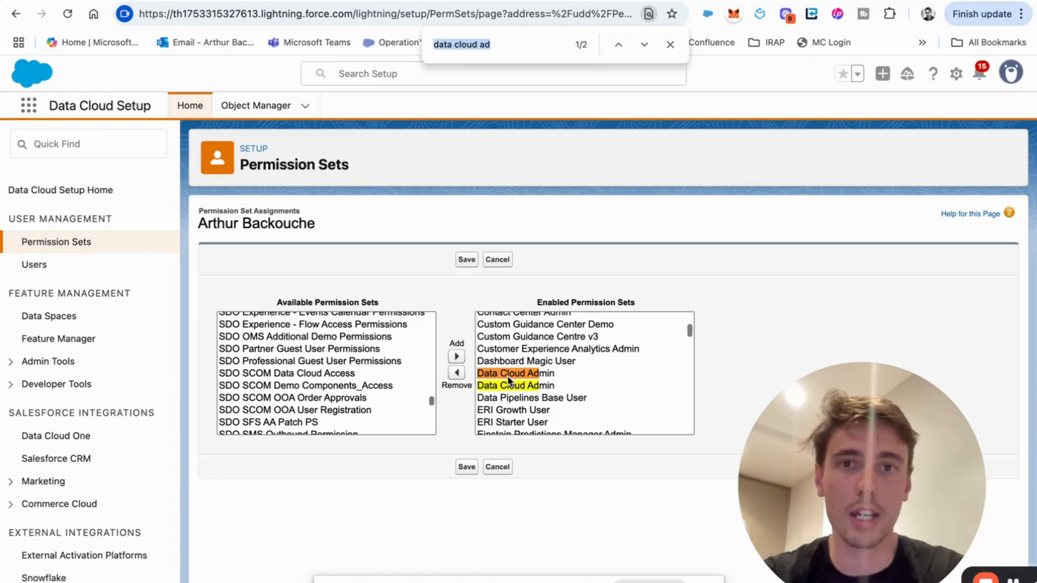
{"action": "type", "text": "marketing cl"}
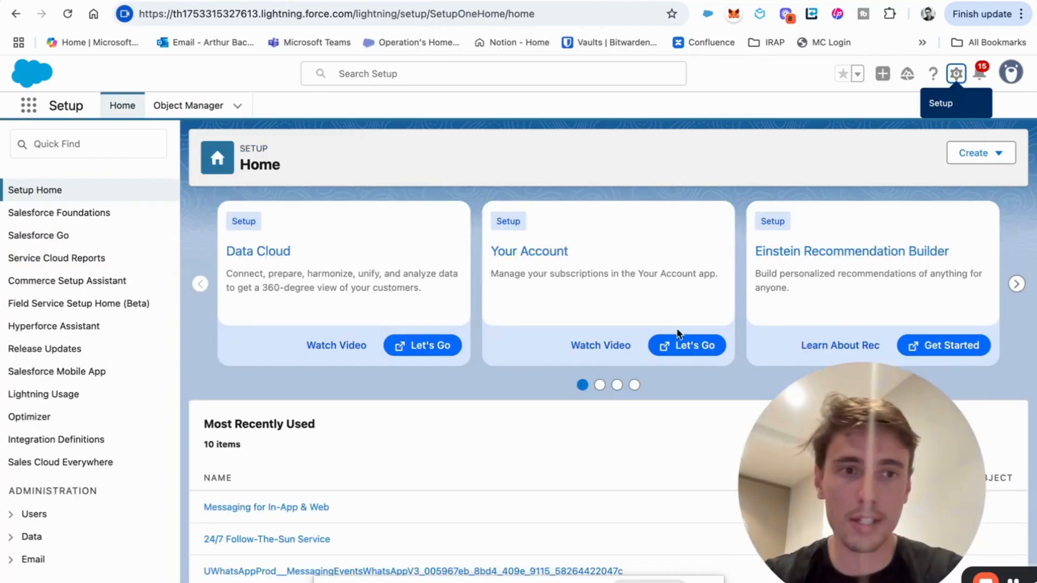
Step: Find 'ass' in Quick Find and land on the Marketing Cloud Assistant Home showing 1 of 3 steps done
{"action": "left_click", "coordinate": [87, 144]}
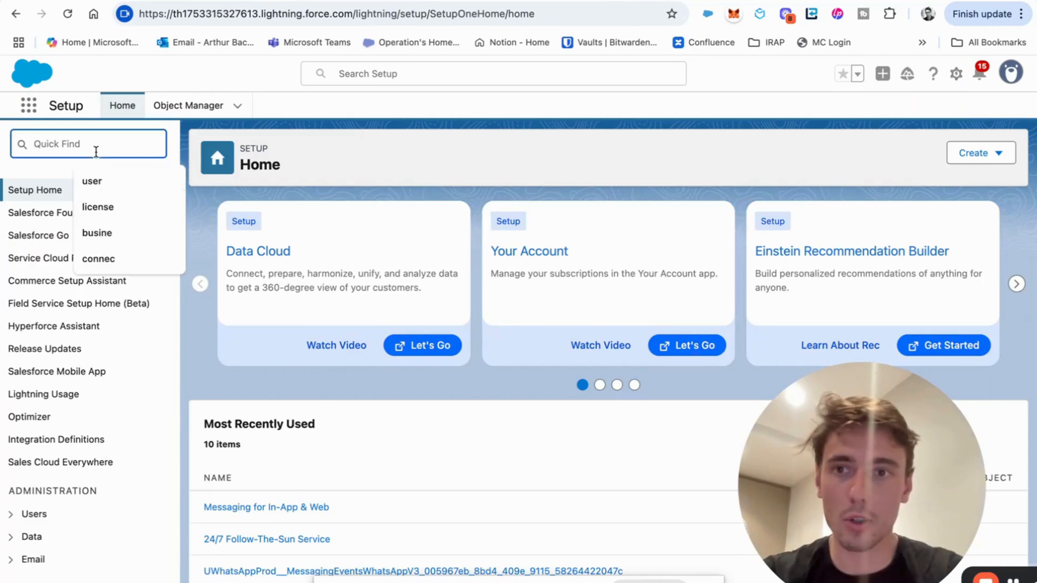
{"action": "type", "text": "assista"}
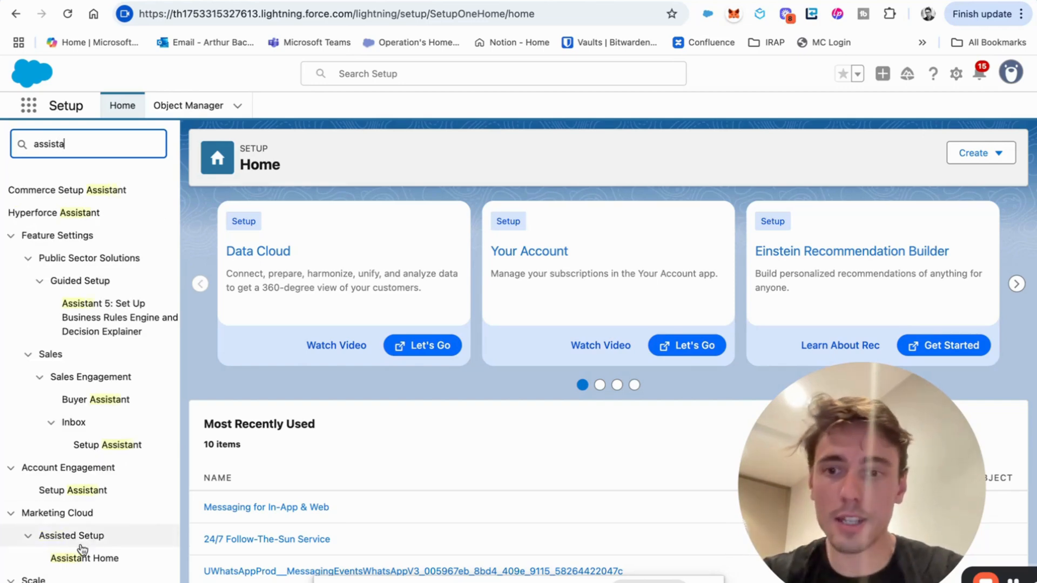
{"action": "left_click", "coordinate": [84, 559]}
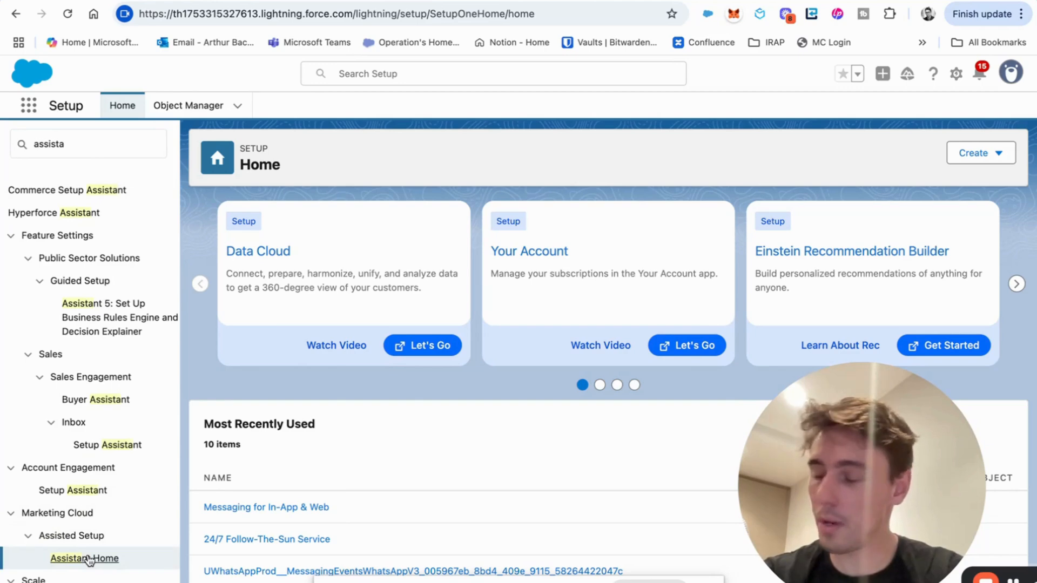
{"action": "left_click", "coordinate": [85, 558]}
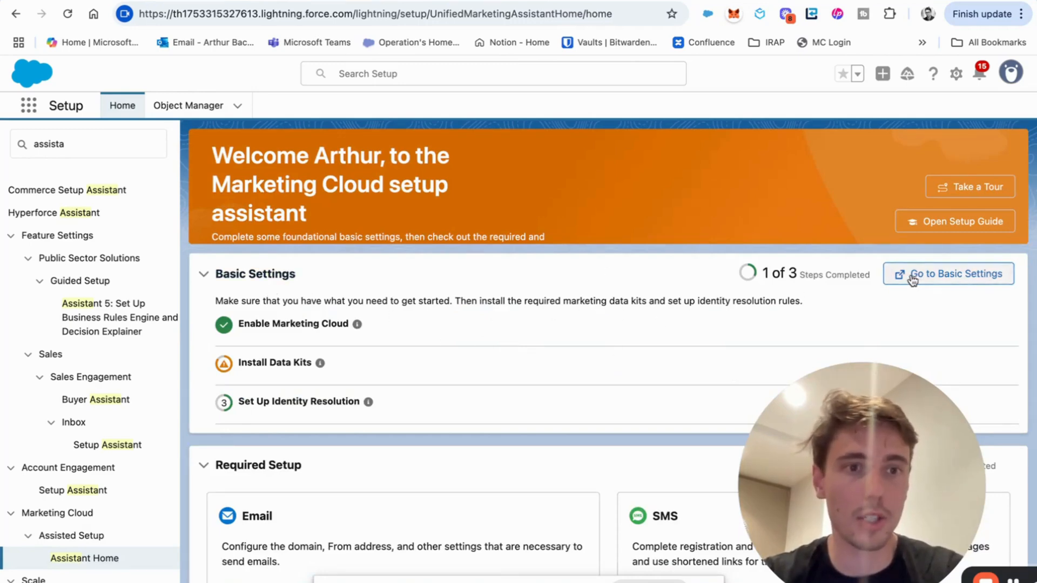
Step: Go to Marketing Cloud Basic Settings and dismiss the update error toast
{"action": "left_click", "coordinate": [947, 273]}
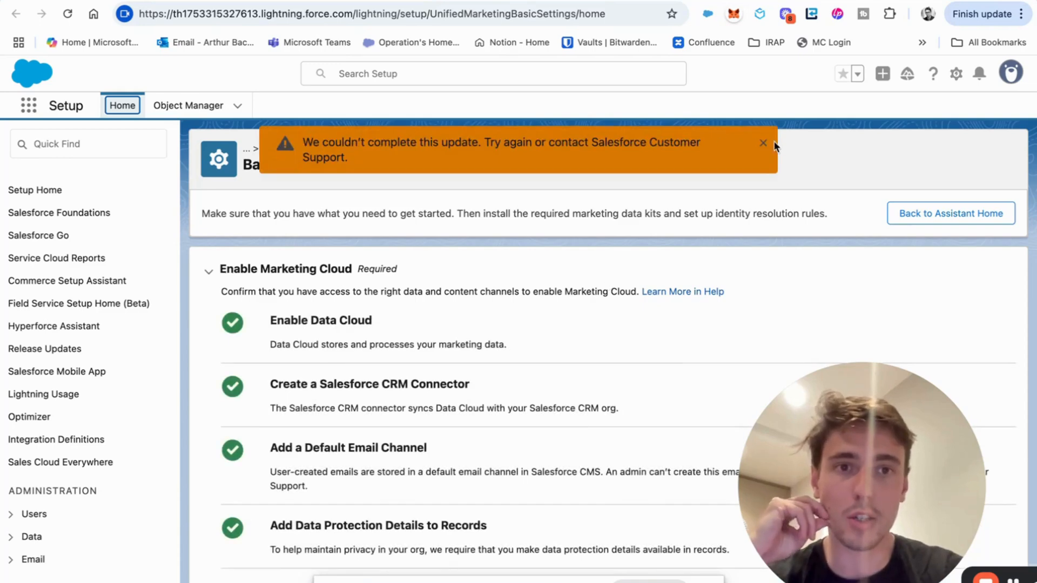
{"action": "left_click", "coordinate": [762, 143]}
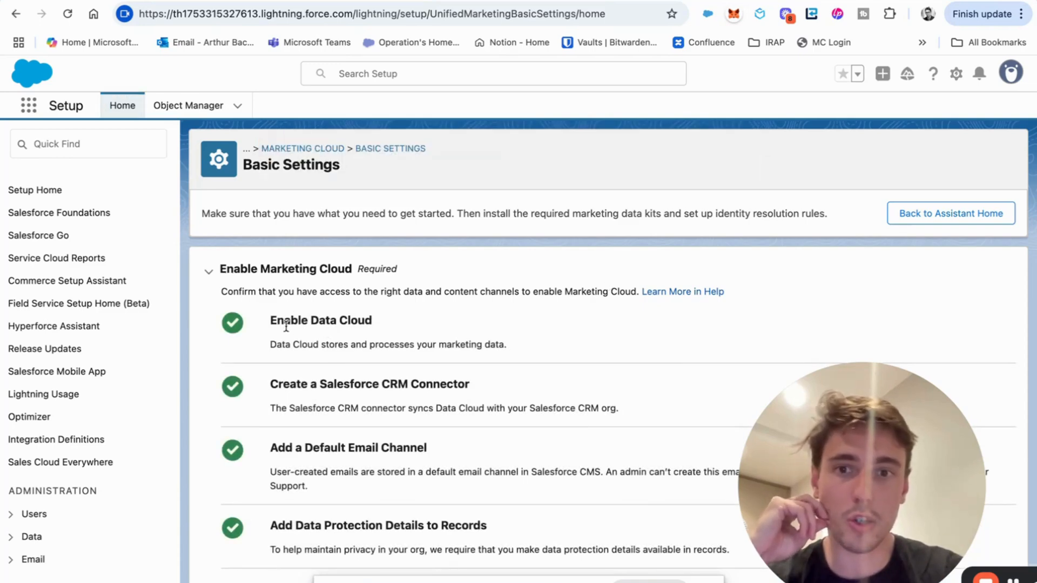
{"action": "mouse_move", "coordinate": [287, 358]}
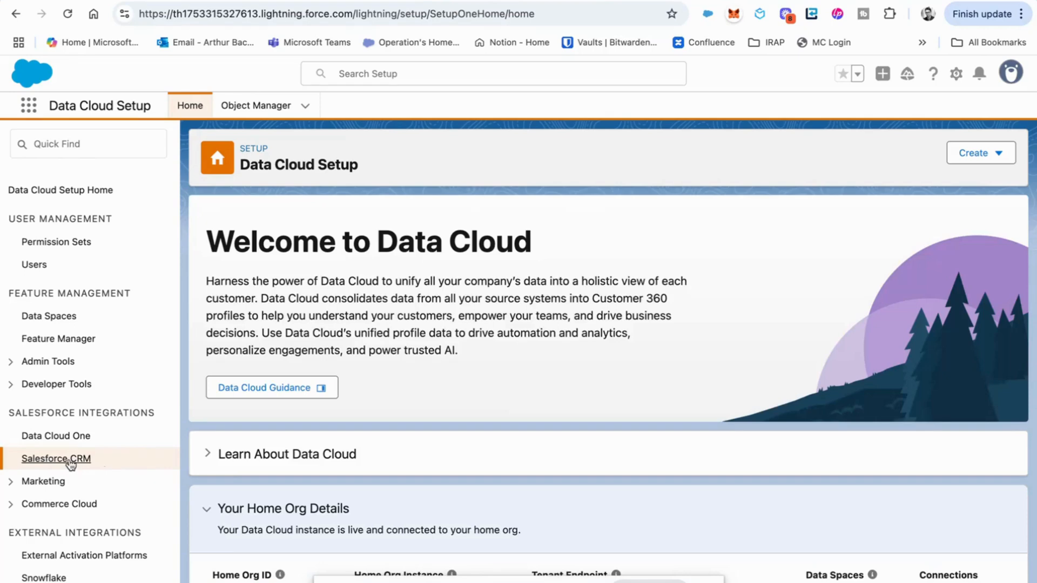
Step: Inspect the Salesforce CRM connection and data bundles, then return to the Marketing Cloud Assistant Home
{"action": "left_click", "coordinate": [56, 458]}
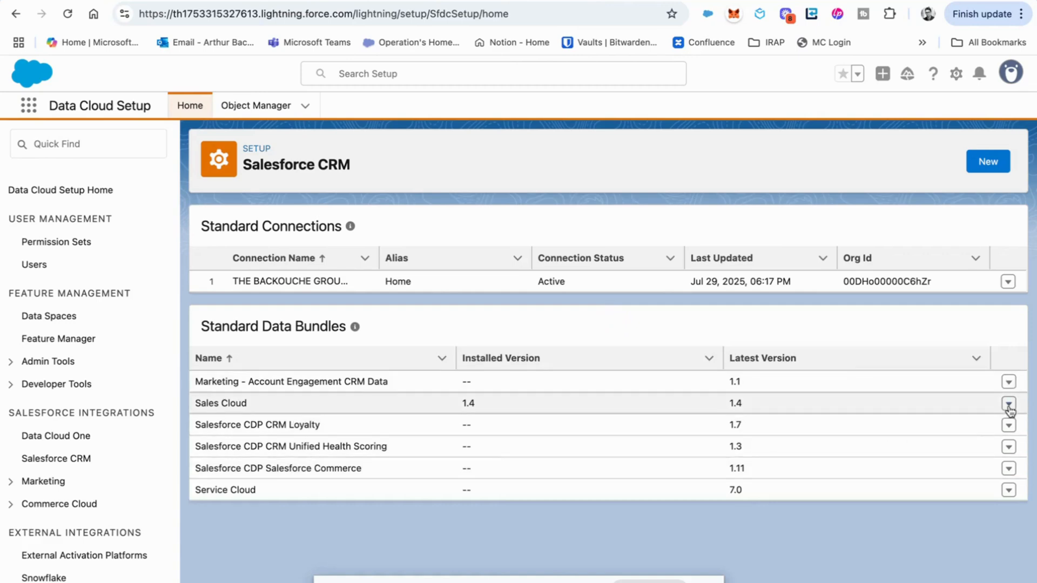
{"action": "left_click", "coordinate": [1008, 403]}
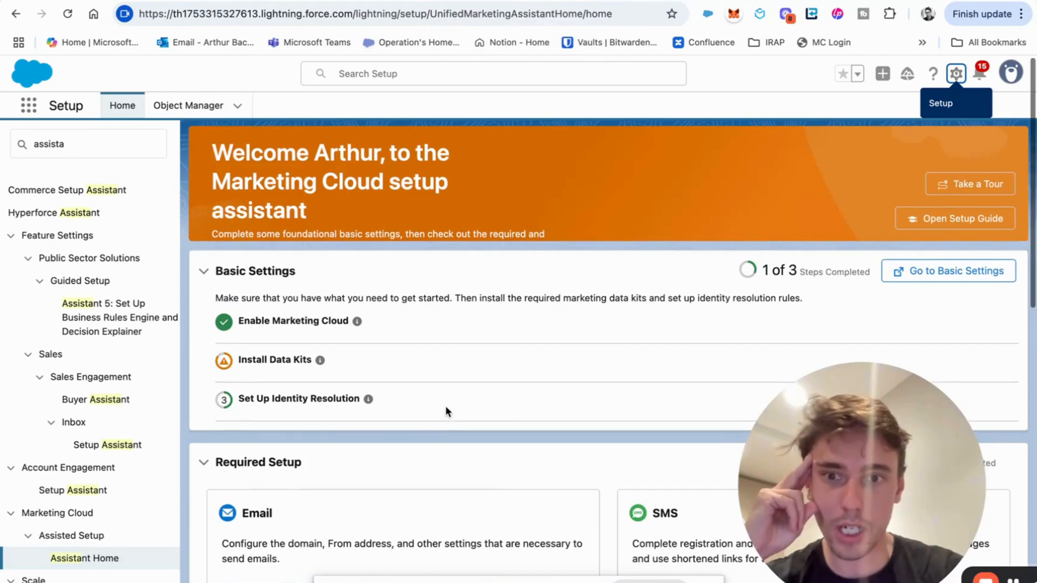
Step: Review the Enable Marketing Cloud checklist and data kits list, with Sales Data Kit errored
{"action": "scroll", "scroll_direction": "down", "scroll_amount": 3}
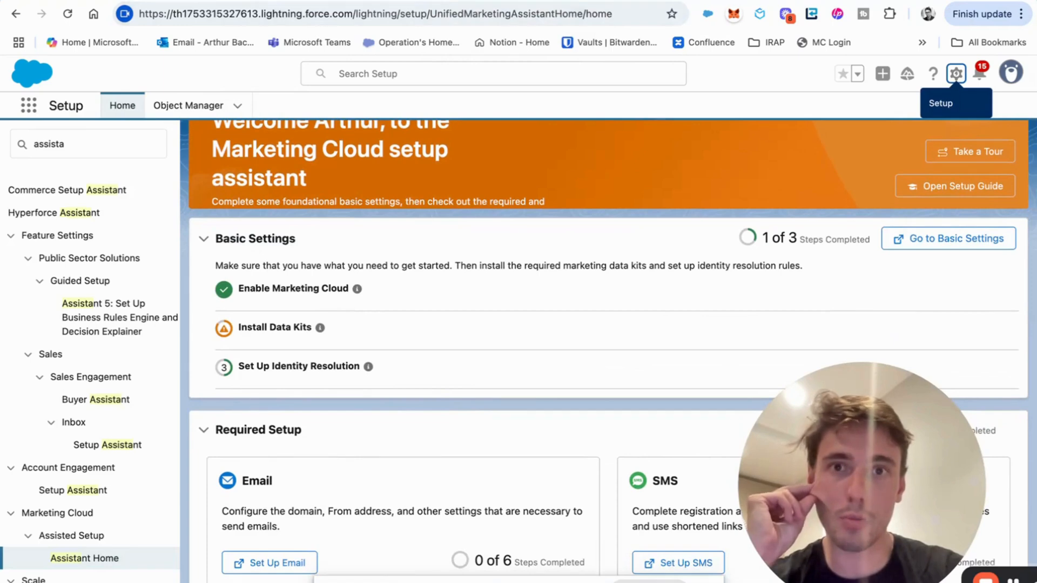
{"action": "left_click", "coordinate": [948, 238]}
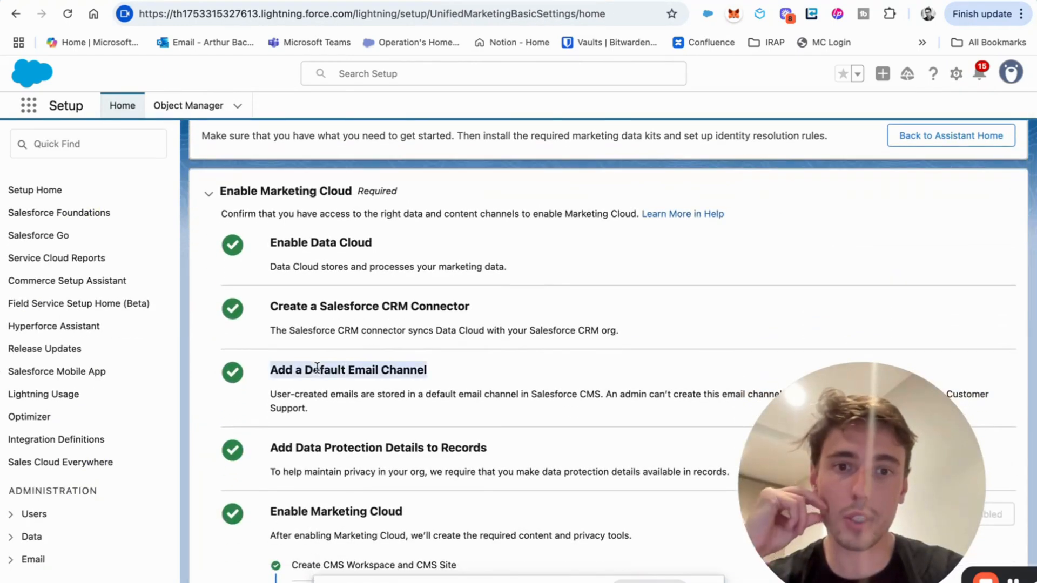
{"action": "scroll", "scroll_direction": "down", "scroll_amount": 3}
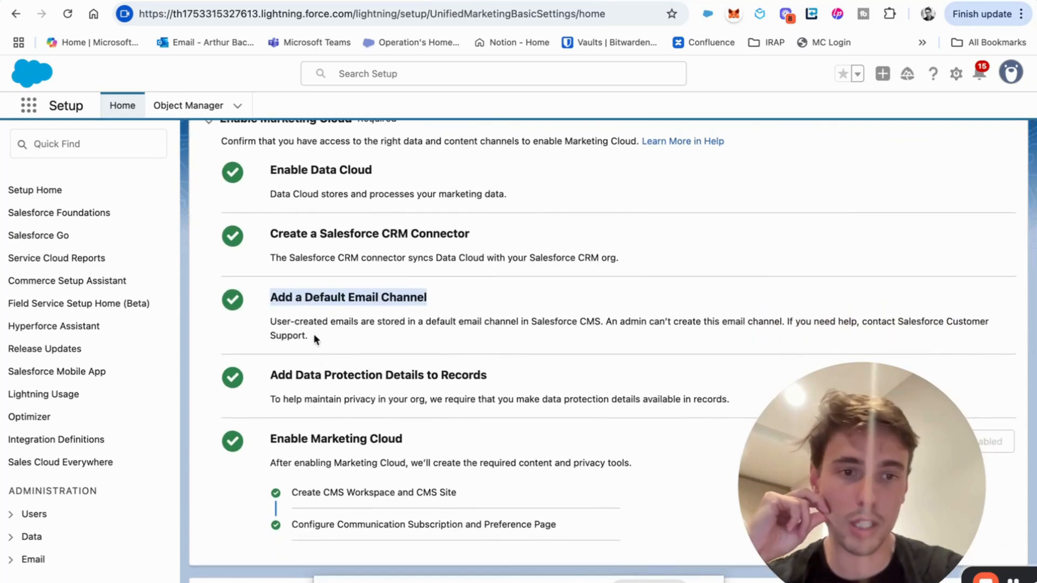
{"action": "scroll", "scroll_direction": "down", "scroll_amount": 3}
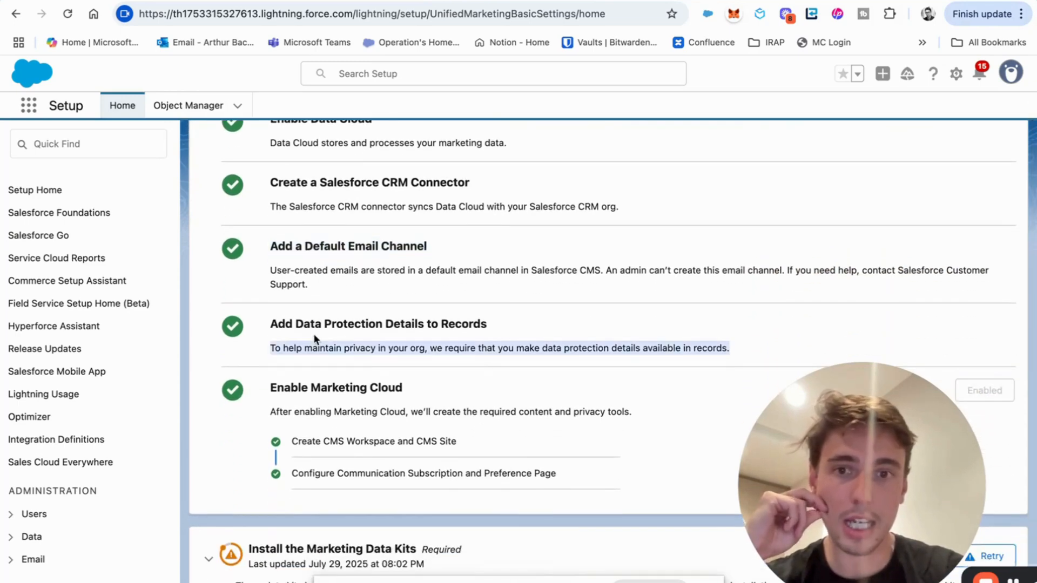
{"action": "scroll", "scroll_direction": "down", "scroll_amount": 3}
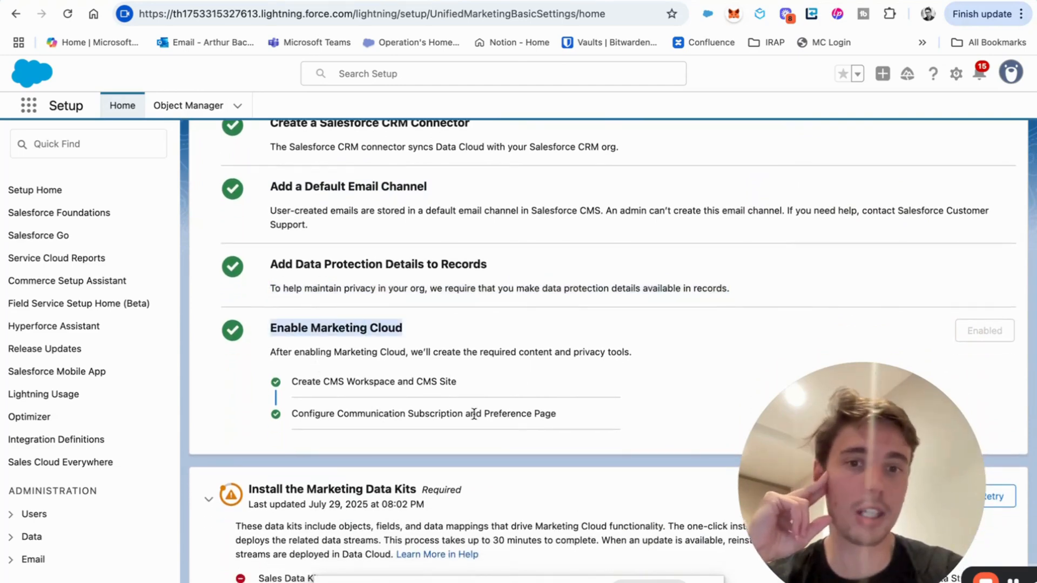
{"action": "scroll", "scroll_direction": "down", "scroll_amount": 3}
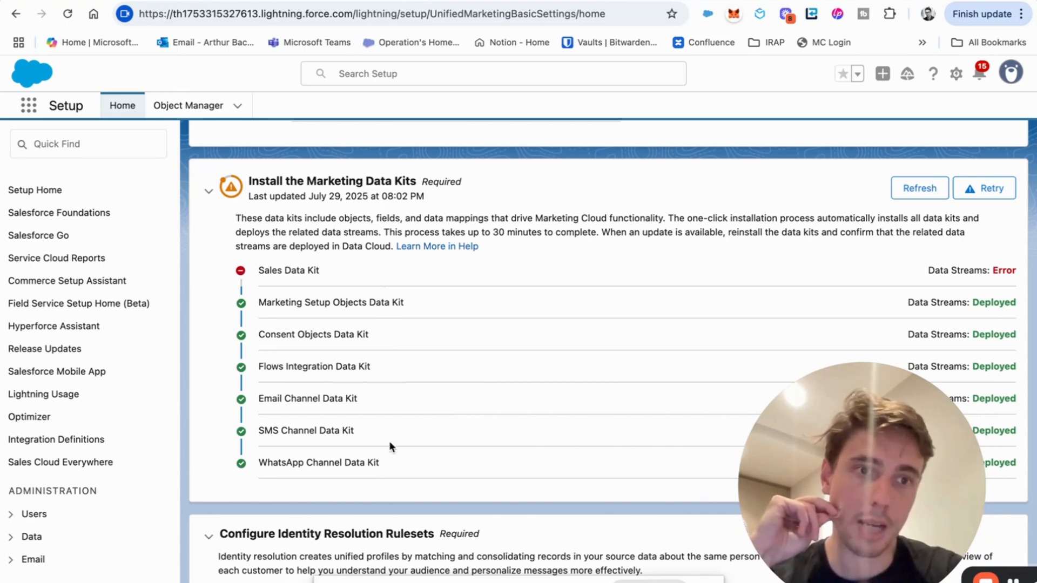
{"action": "mouse_move", "coordinate": [346, 278]}
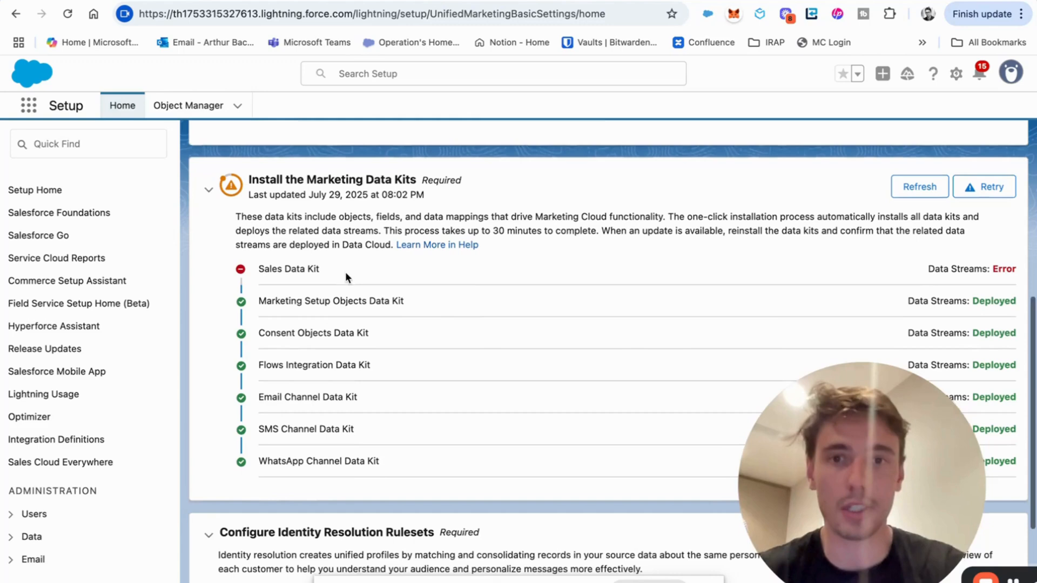
{"action": "scroll", "scroll_direction": "down", "scroll_amount": 3}
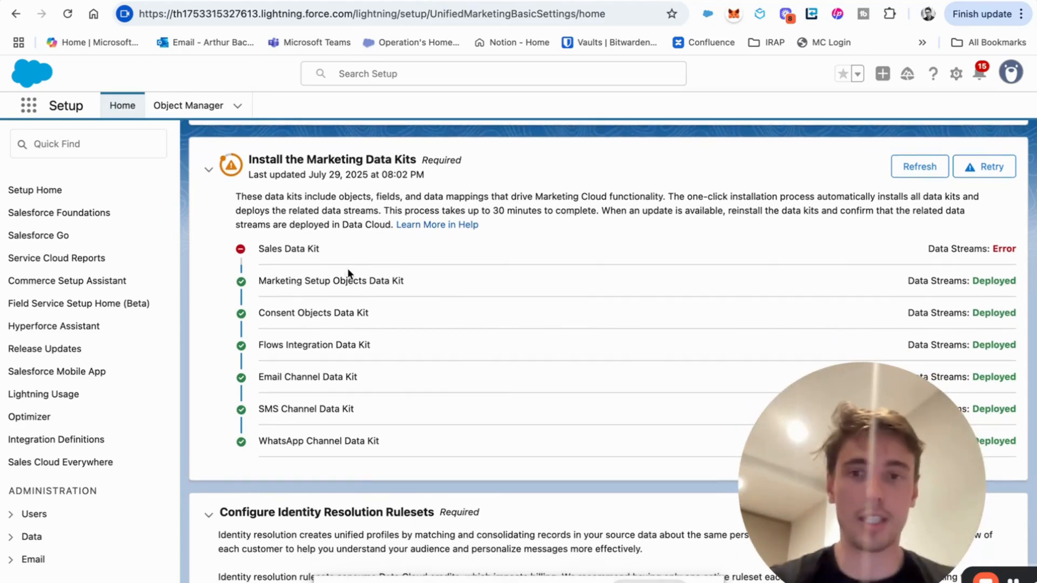
{"action": "mouse_move", "coordinate": [335, 264]}
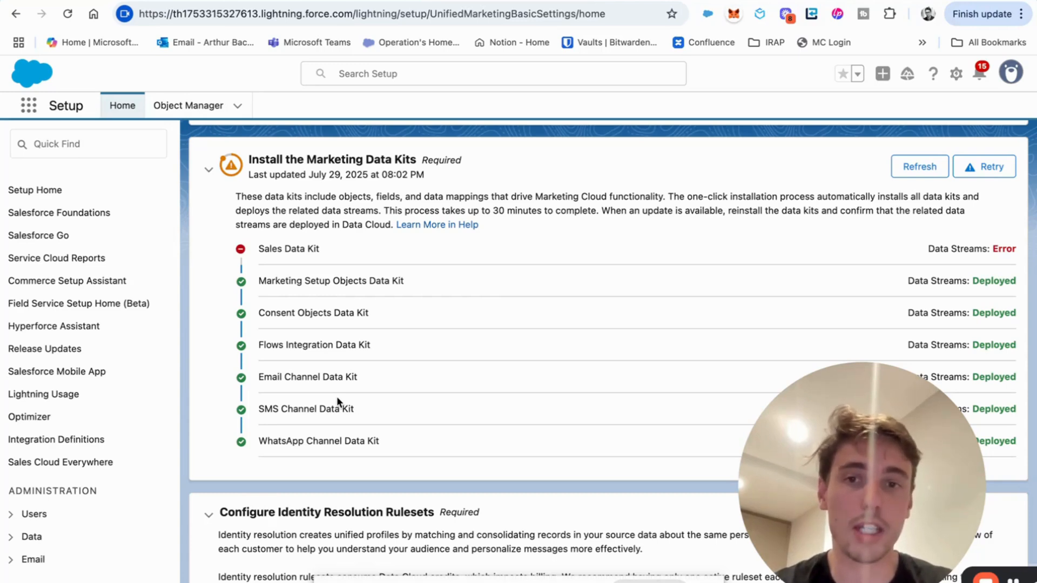
{"action": "scroll", "scroll_direction": "down", "scroll_amount": 3}
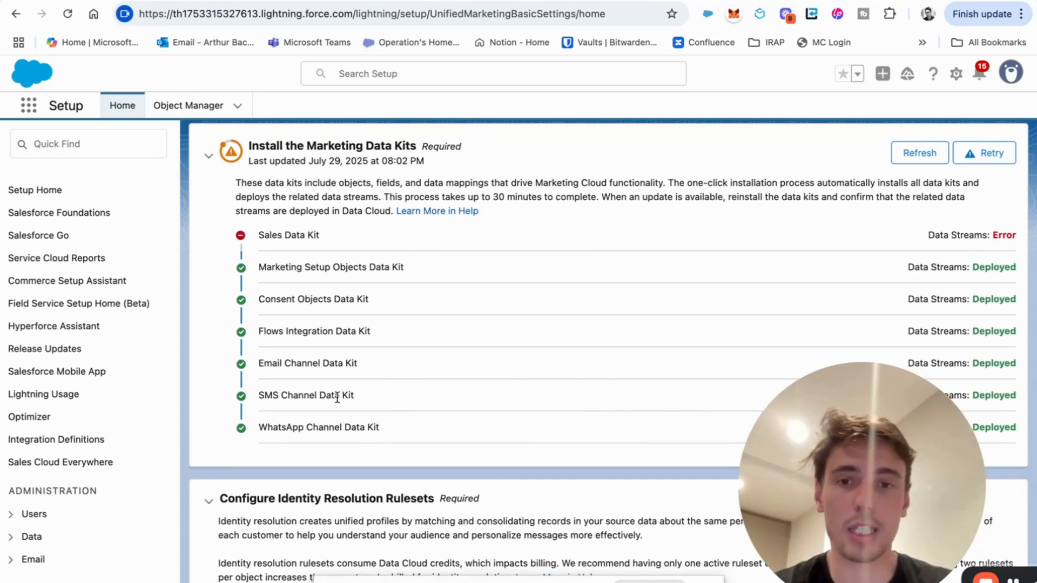
{"action": "scroll", "scroll_direction": "down", "scroll_amount": 3}
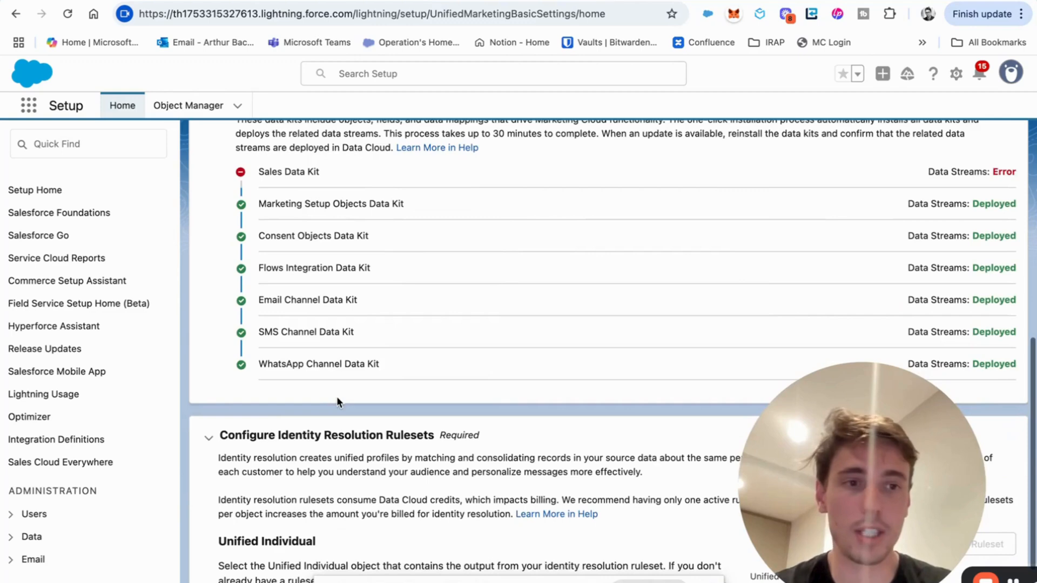
{"action": "scroll", "scroll_direction": "down", "scroll_amount": 3}
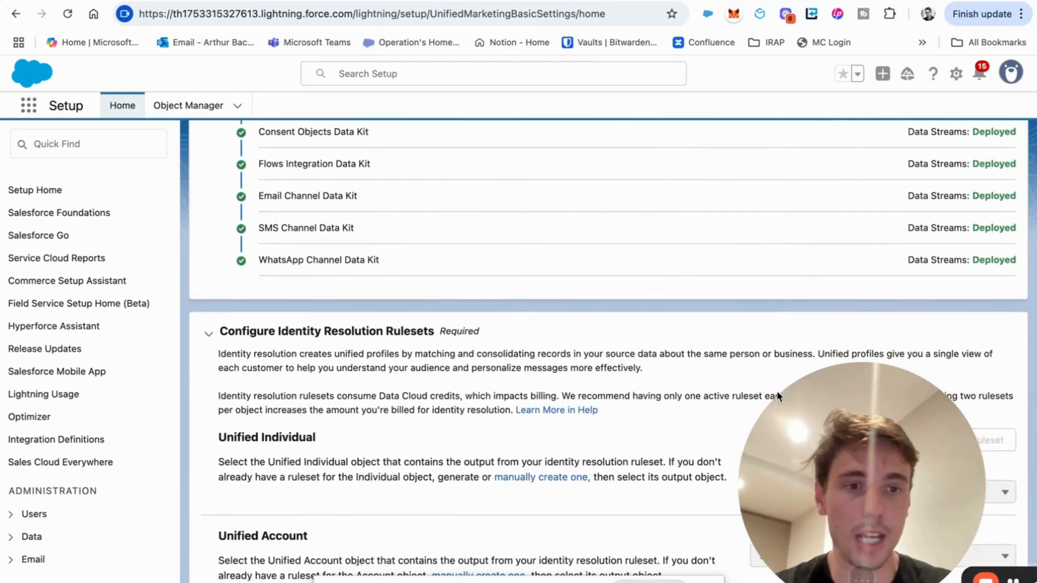
{"action": "left_click", "coordinate": [965, 440]}
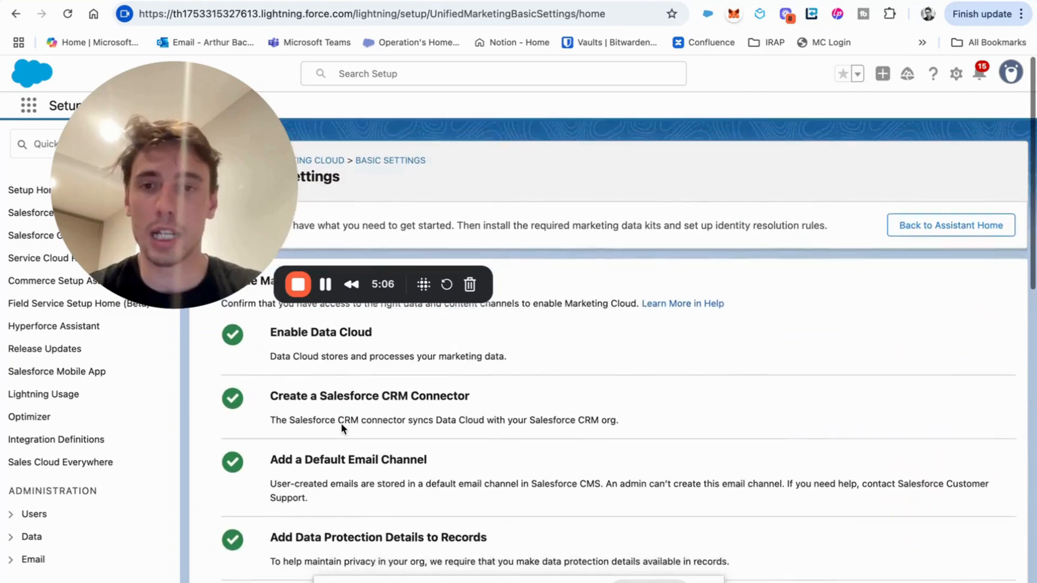
{"action": "scroll", "scroll_direction": "down", "scroll_amount": 3}
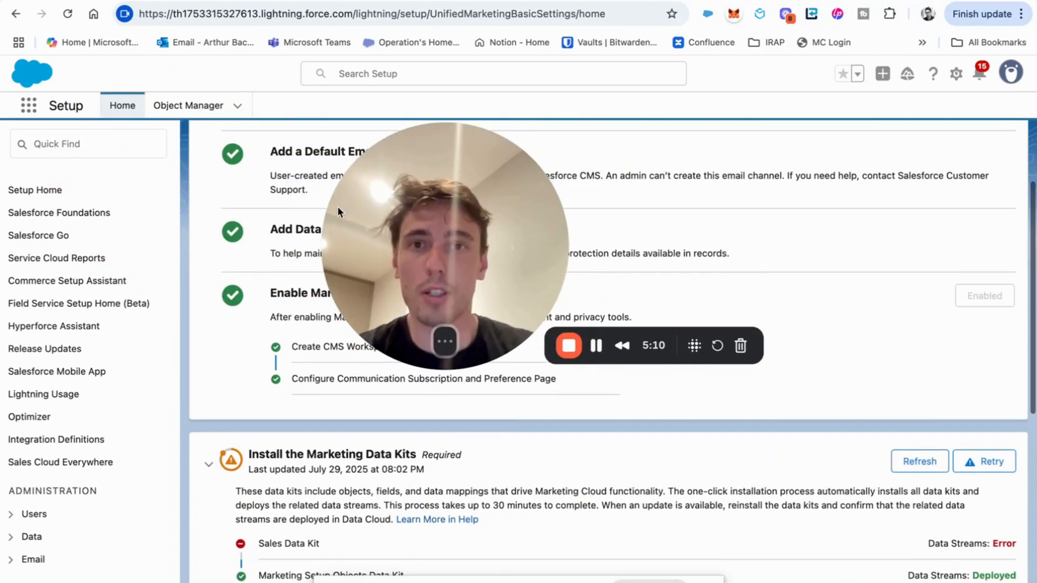
Step: Launch the Marketing app via App Launcher search 'marke' and review its Start With These Tasks list
{"action": "left_click", "coordinate": [28, 105]}
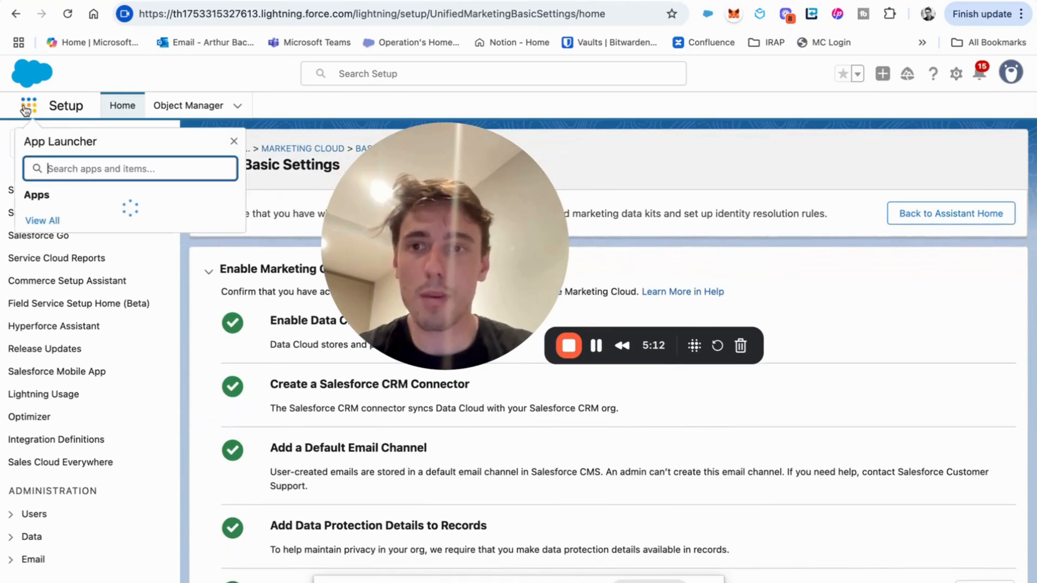
{"action": "type", "text": "marke"}
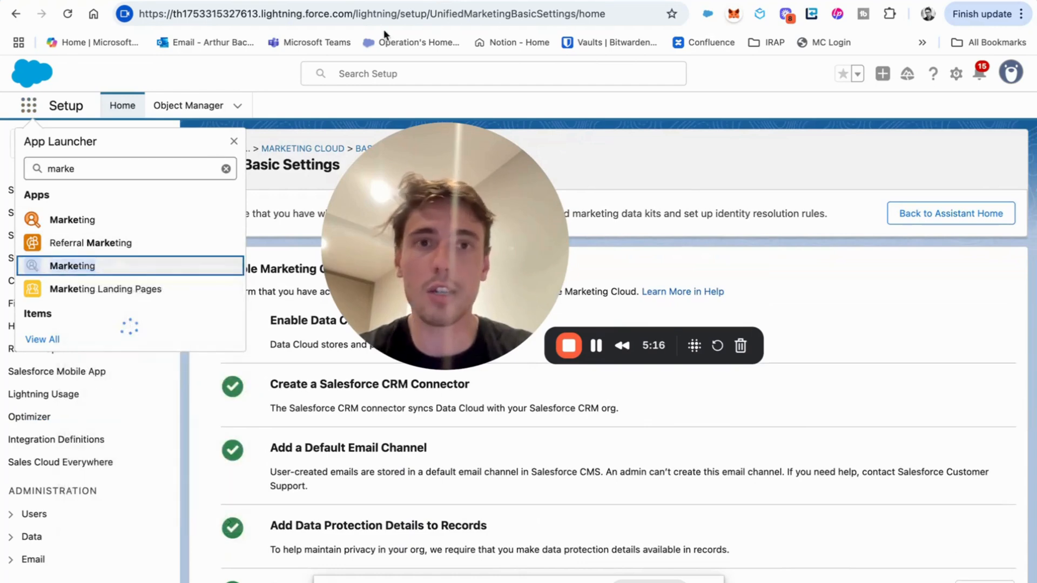
{"action": "left_click", "coordinate": [72, 266]}
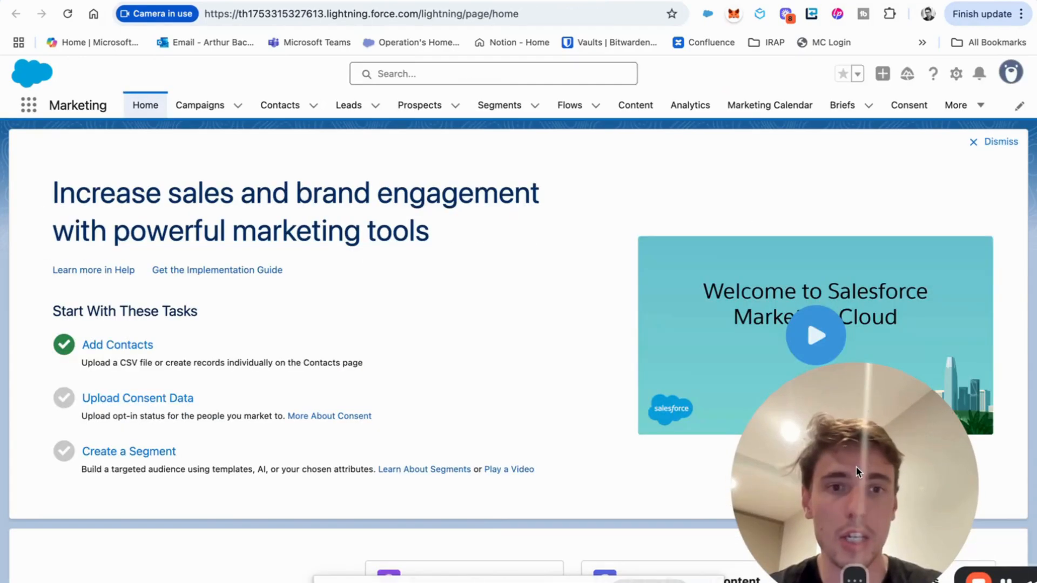
{"action": "scroll", "scroll_direction": "down", "scroll_amount": 3}
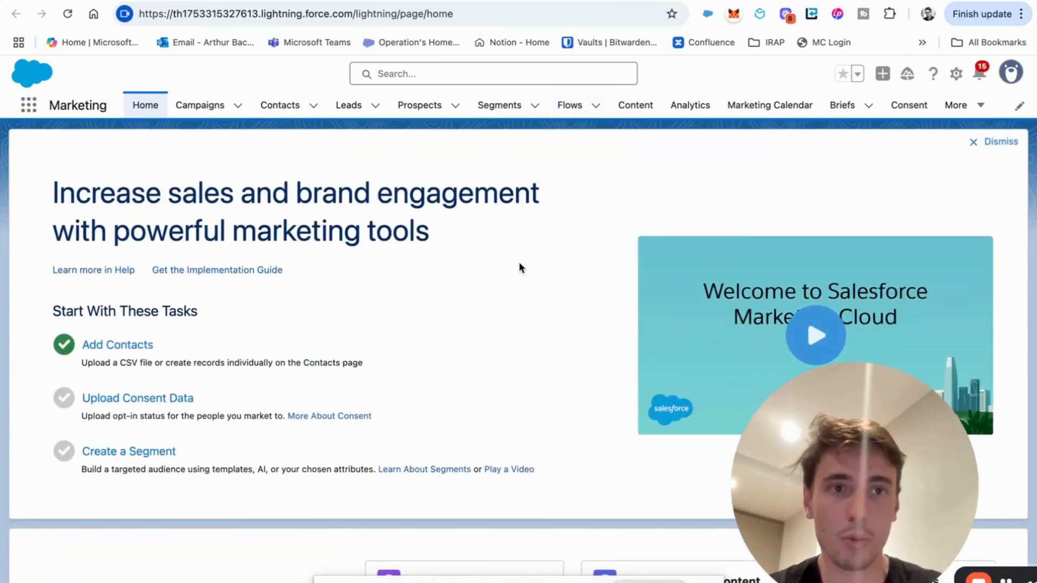
{"action": "scroll", "scroll_direction": "down", "scroll_amount": 3}
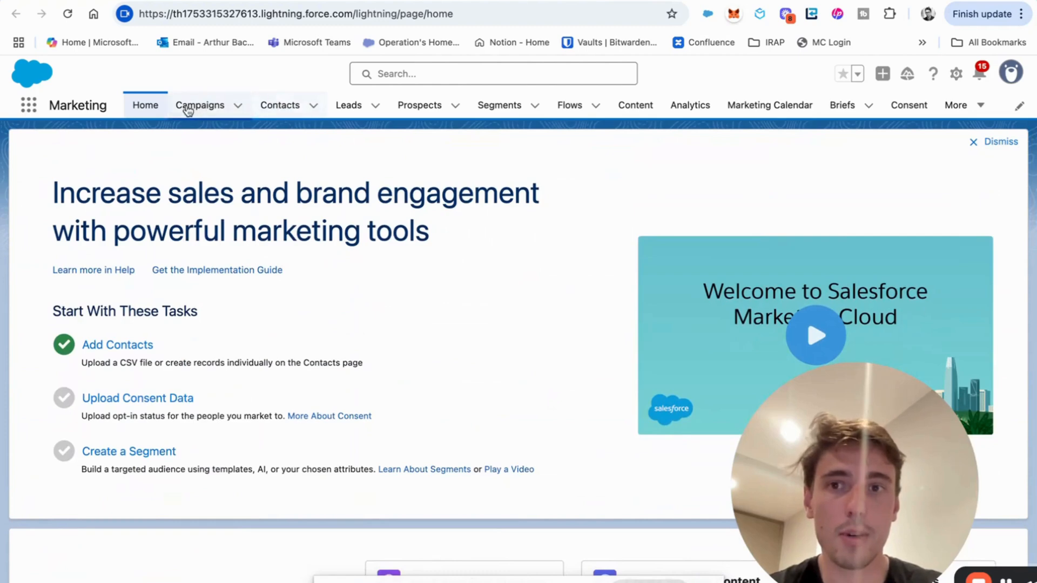
Step: Browse the Segments and Contacts pages, finishing on the list of all Flows
{"action": "left_click", "coordinate": [499, 105]}
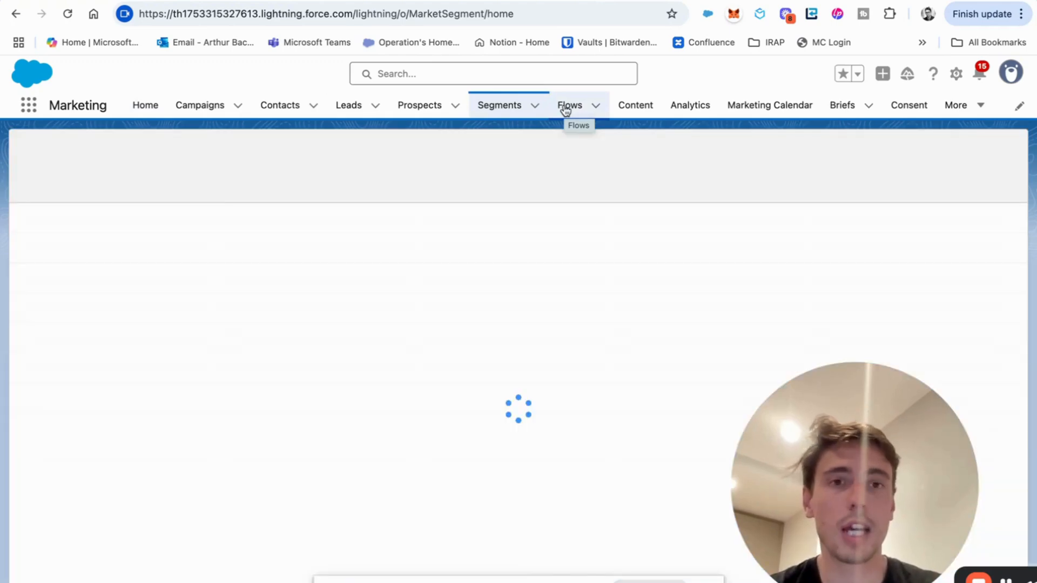
{"action": "left_click", "coordinate": [280, 105]}
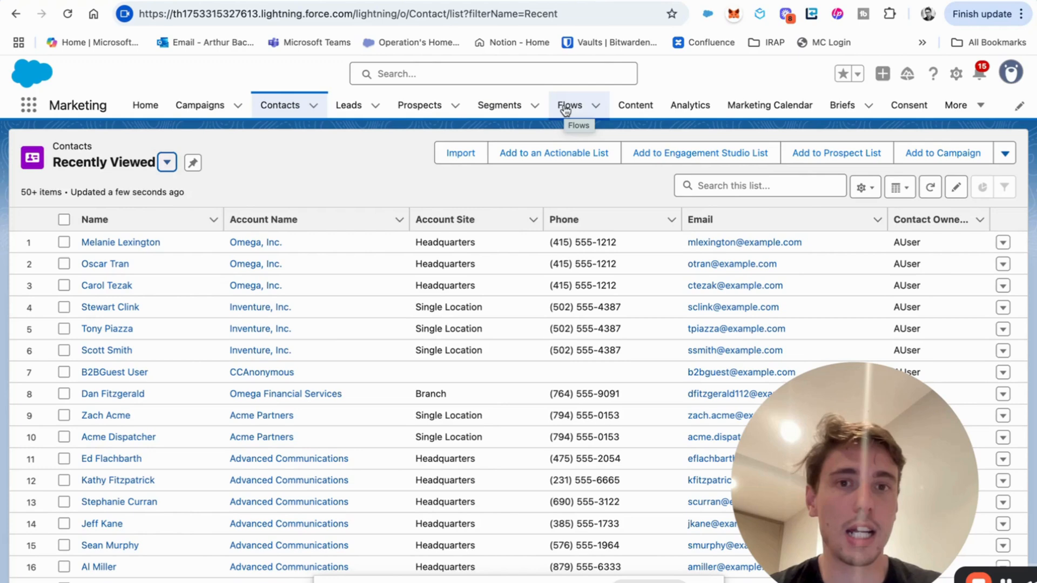
{"action": "left_click", "coordinate": [569, 105]}
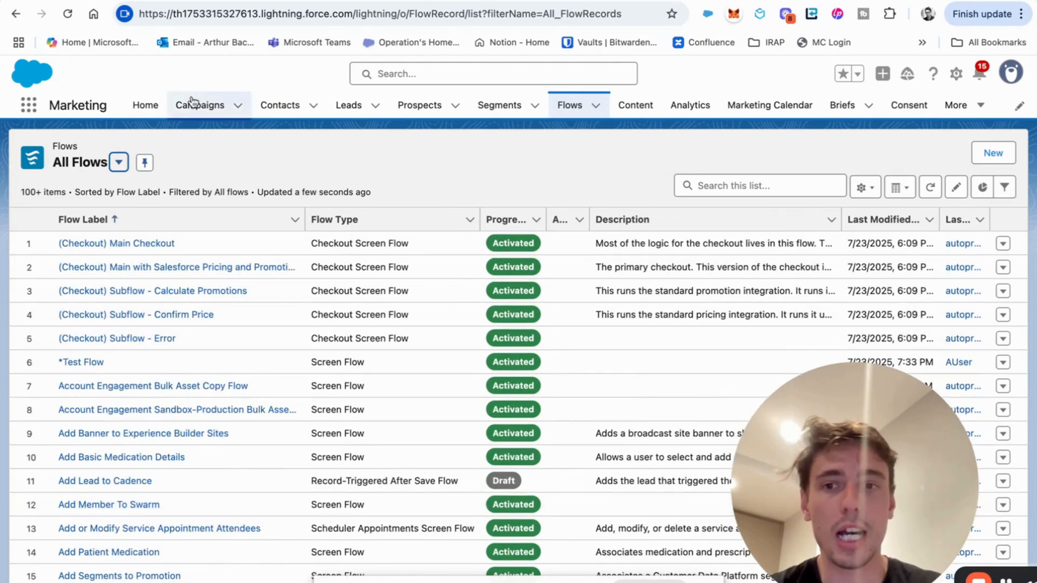
{"action": "mouse_move", "coordinate": [201, 105]}
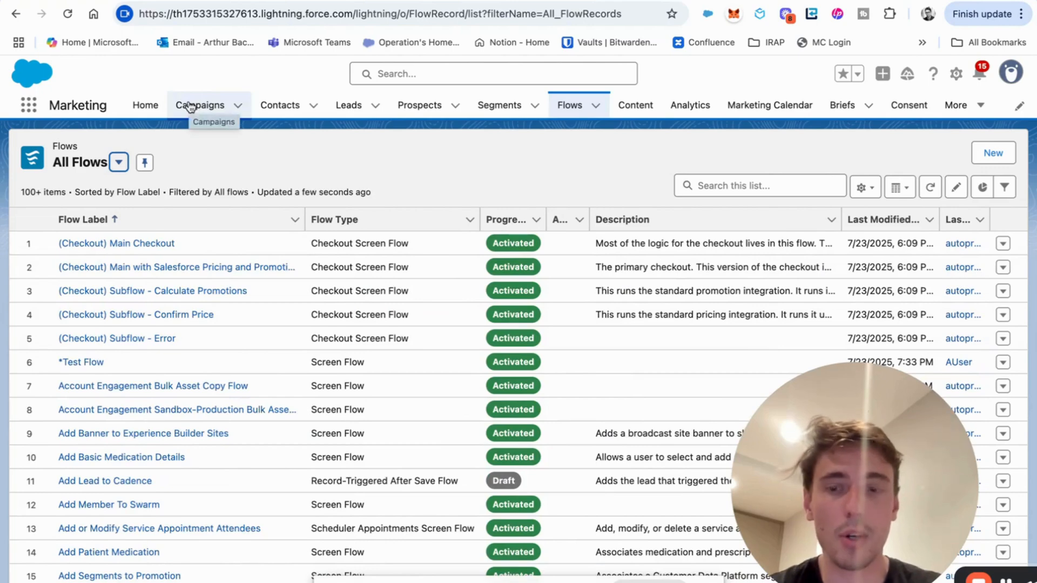
{"action": "mouse_move", "coordinate": [41, 110]}
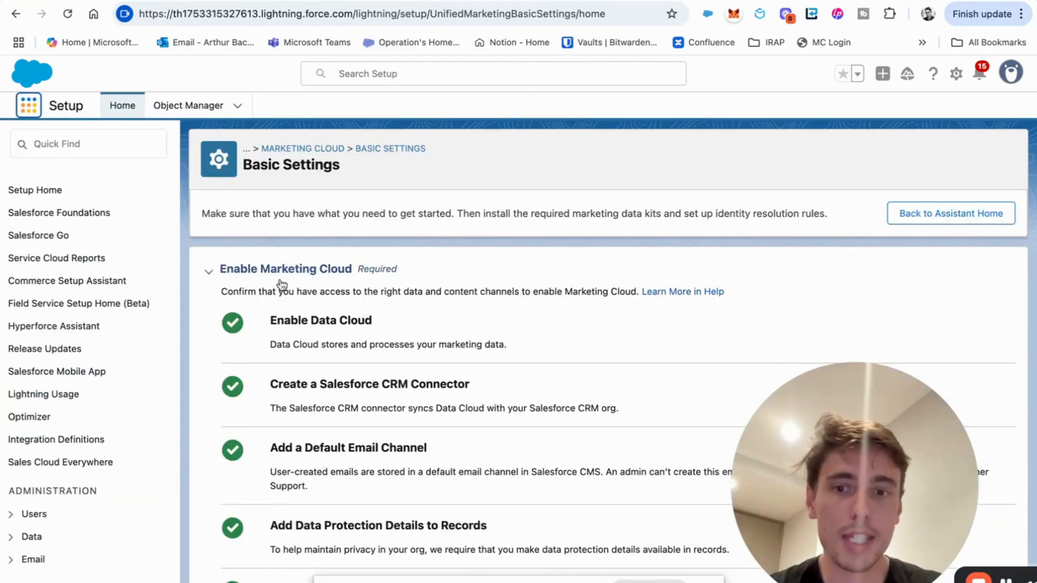
Step: Scroll the setup assistant down to the Required Setup section showing Email at 0 of 6 steps
{"action": "scroll", "scroll_direction": "down", "scroll_amount": 3}
{"action": "type", "text": "assista"}
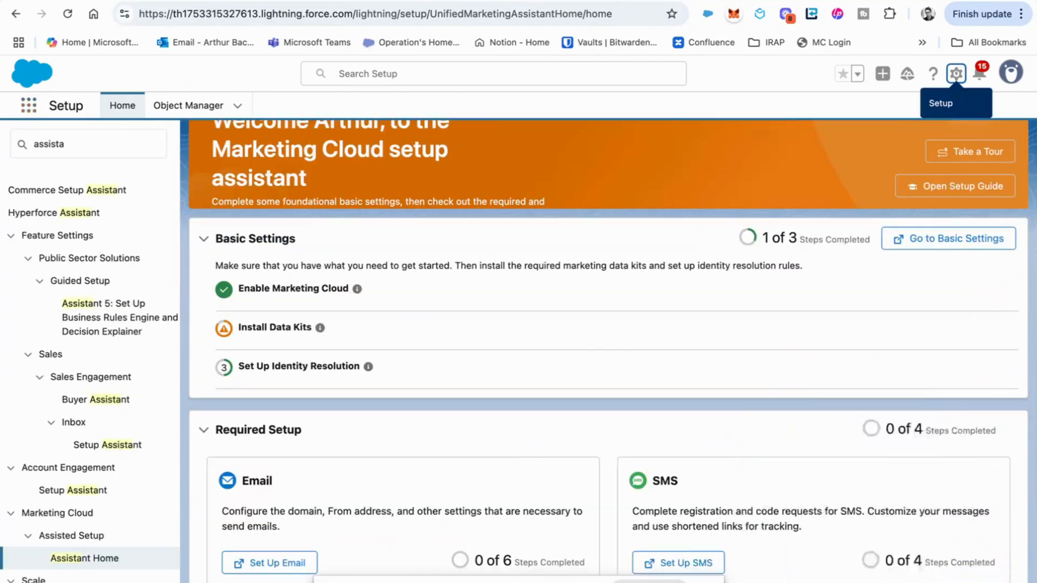
{"action": "scroll", "scroll_direction": "down", "scroll_amount": 3}
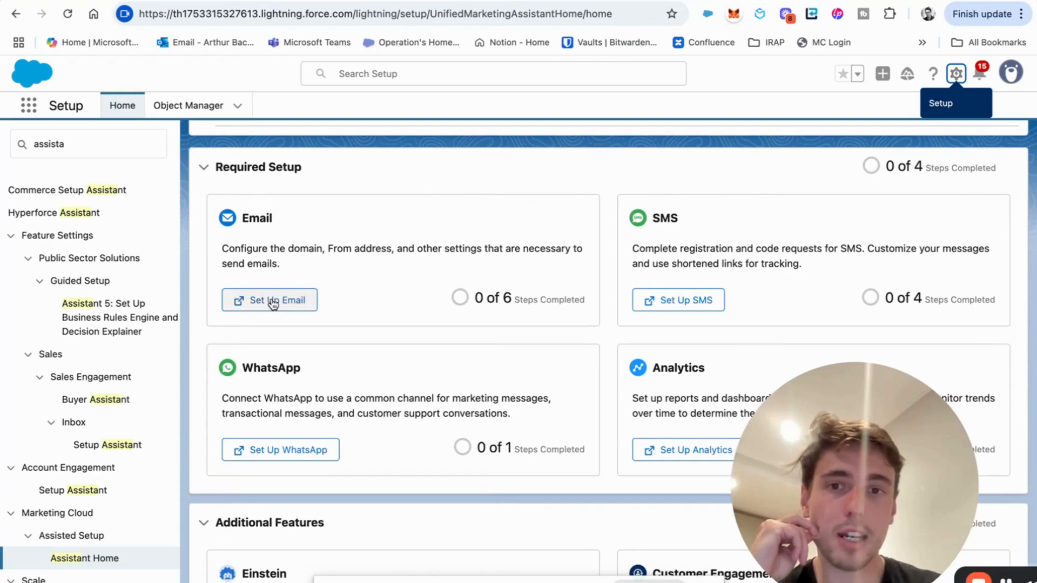
{"action": "left_click", "coordinate": [269, 299]}
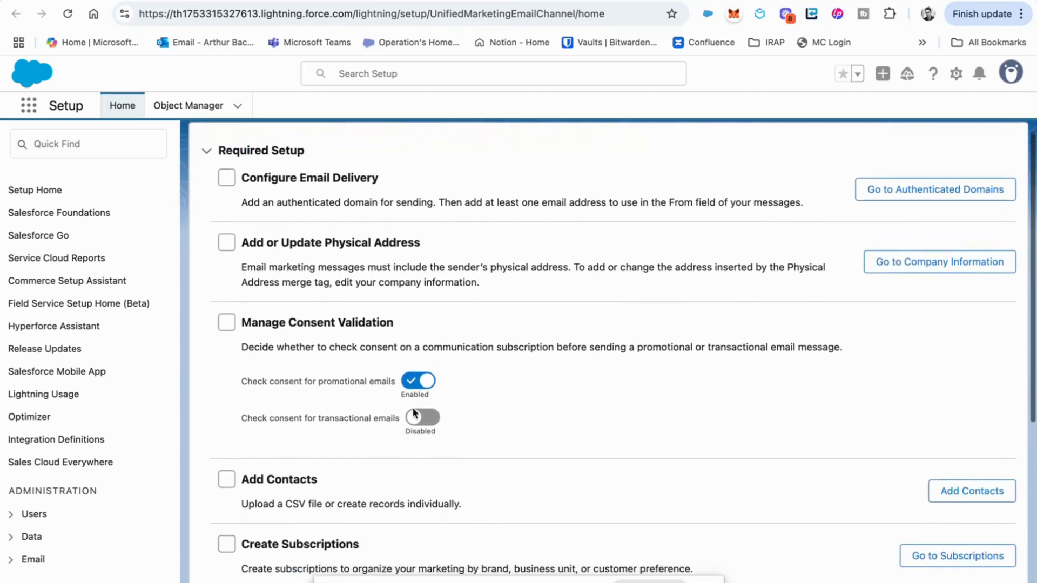
{"action": "scroll", "scroll_direction": "down", "scroll_amount": 3}
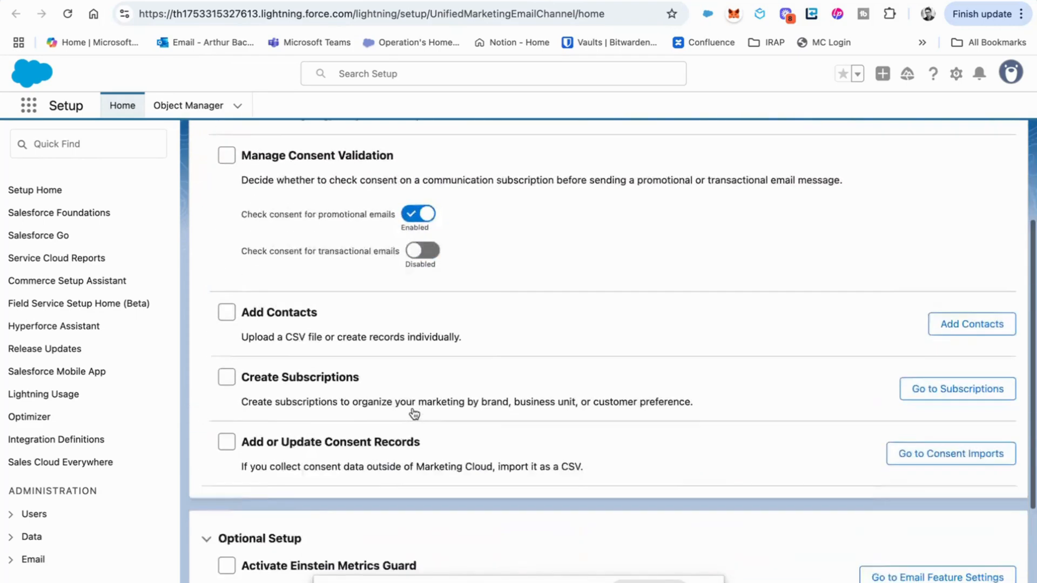
{"action": "scroll", "scroll_direction": "down", "scroll_amount": 3}
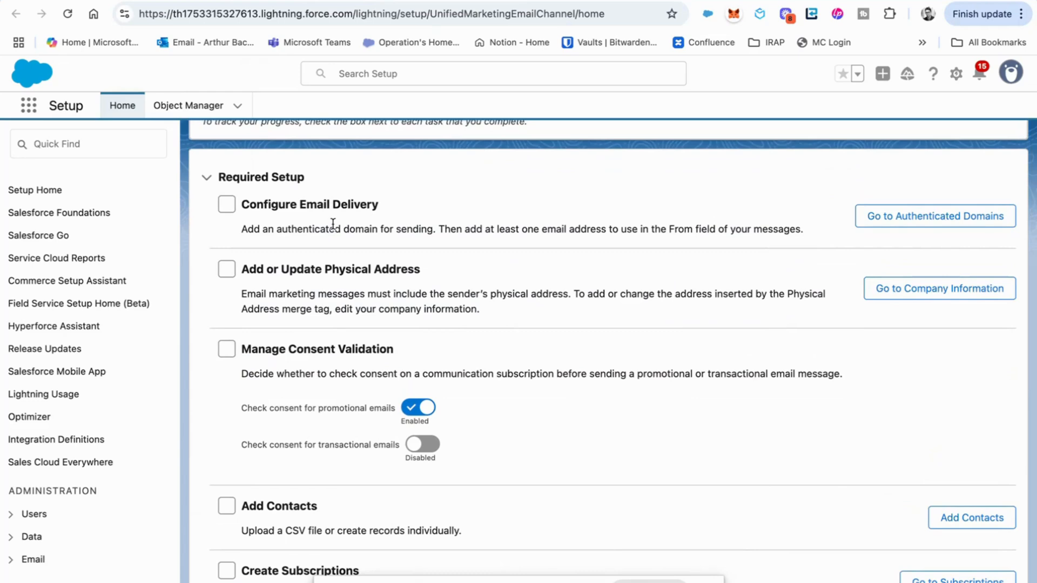
{"action": "mouse_move", "coordinate": [323, 224]}
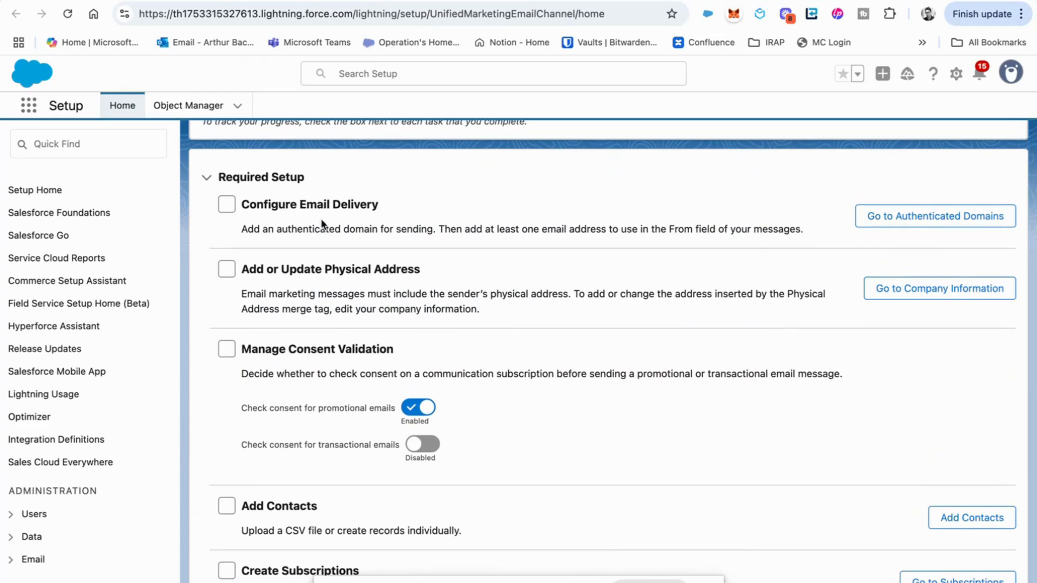
{"action": "scroll", "scroll_direction": "down", "scroll_amount": 3}
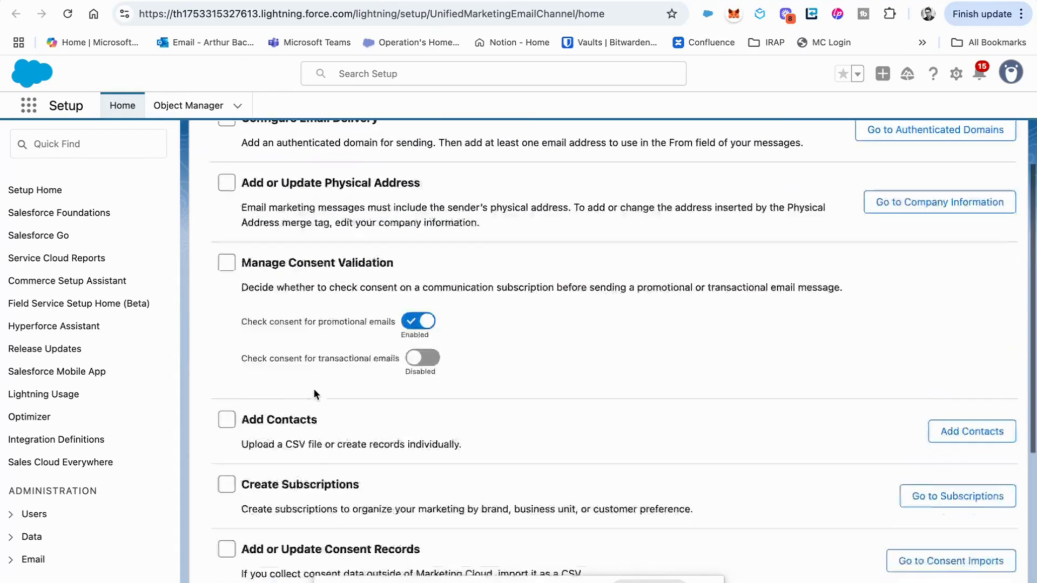
{"action": "scroll", "scroll_direction": "down", "scroll_amount": 3}
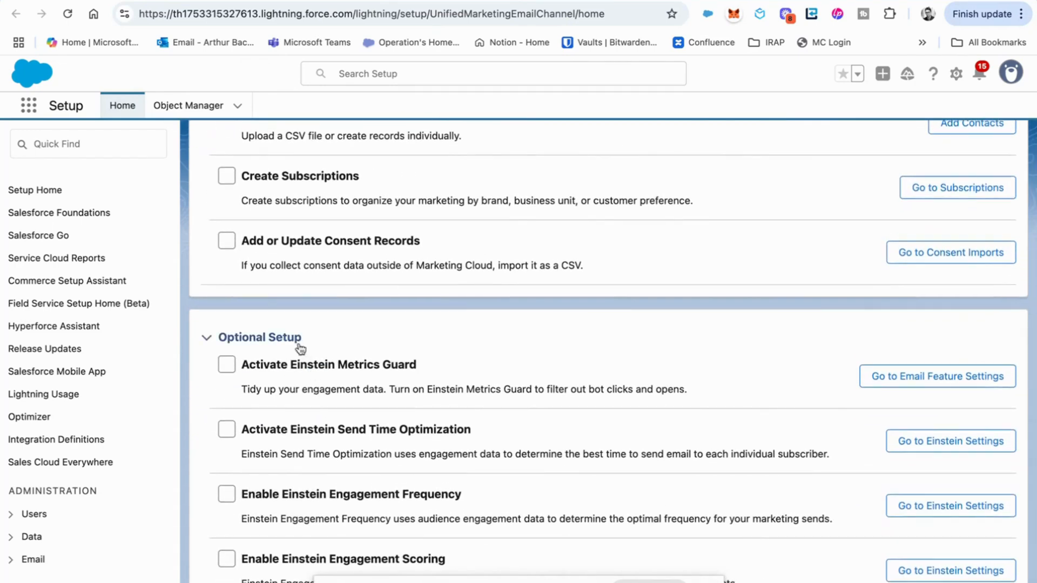
{"action": "mouse_move", "coordinate": [367, 367]}
{"action": "type", "text": "assista"}
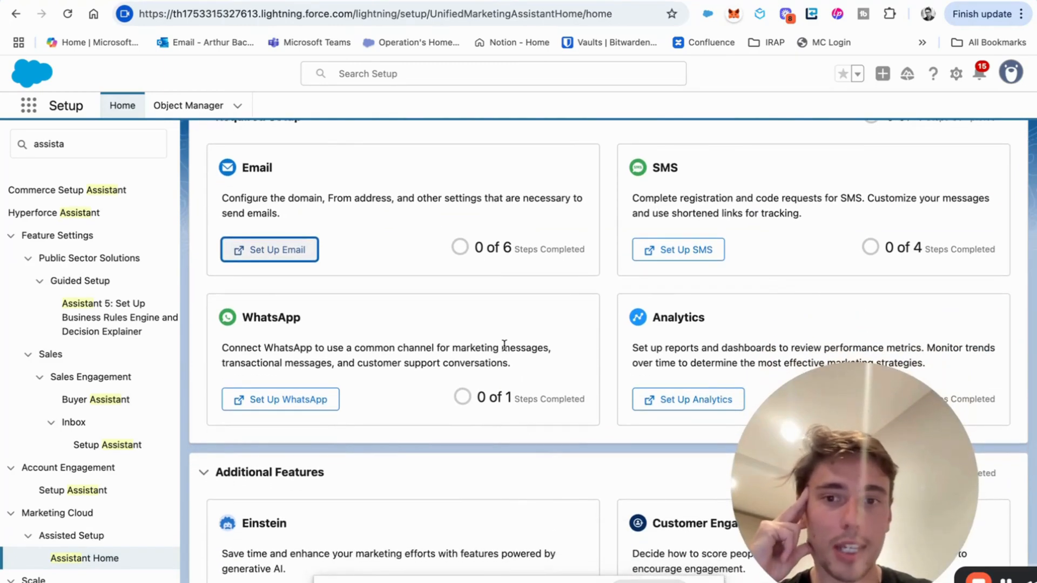
{"action": "scroll", "scroll_direction": "down", "scroll_amount": 3}
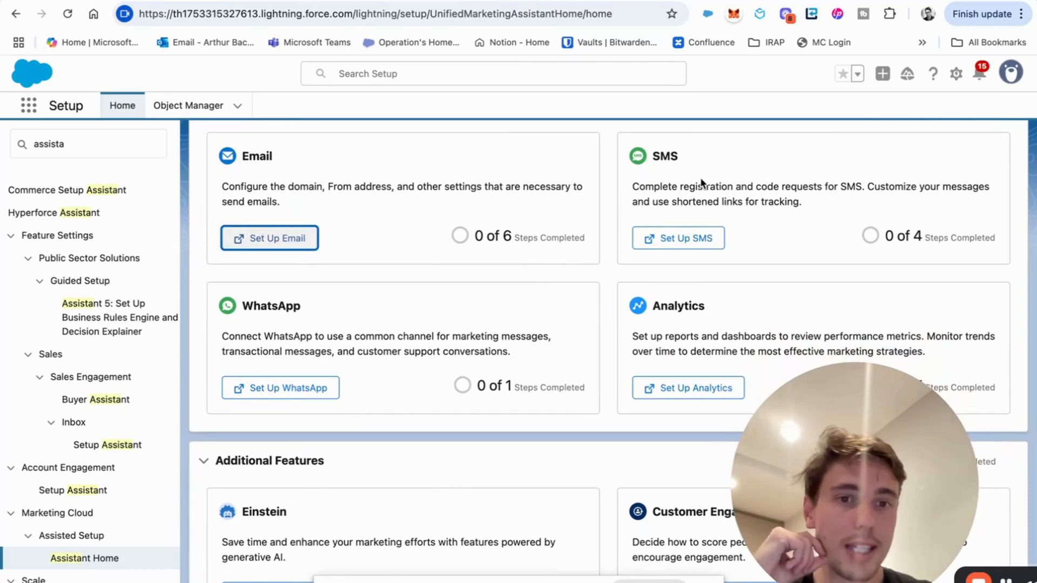
{"action": "scroll", "scroll_direction": "down", "scroll_amount": 3}
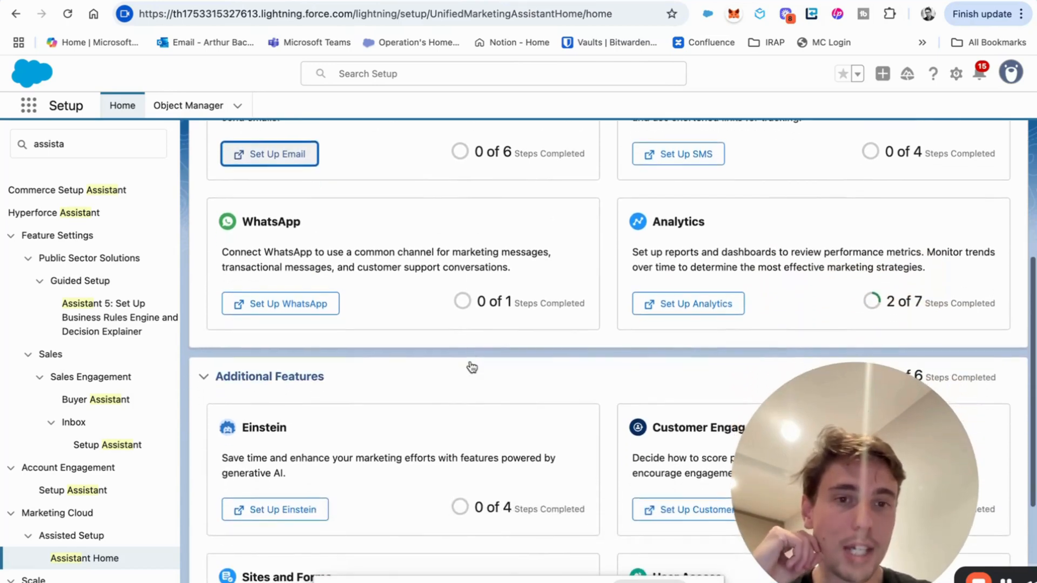
{"action": "left_click", "coordinate": [687, 303]}
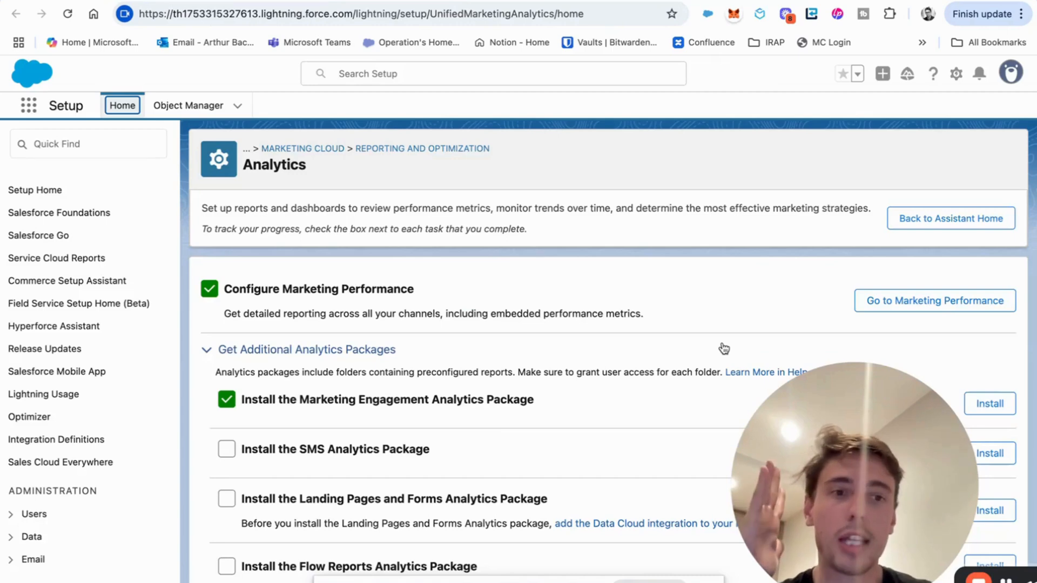
{"action": "scroll", "scroll_direction": "down", "scroll_amount": 3}
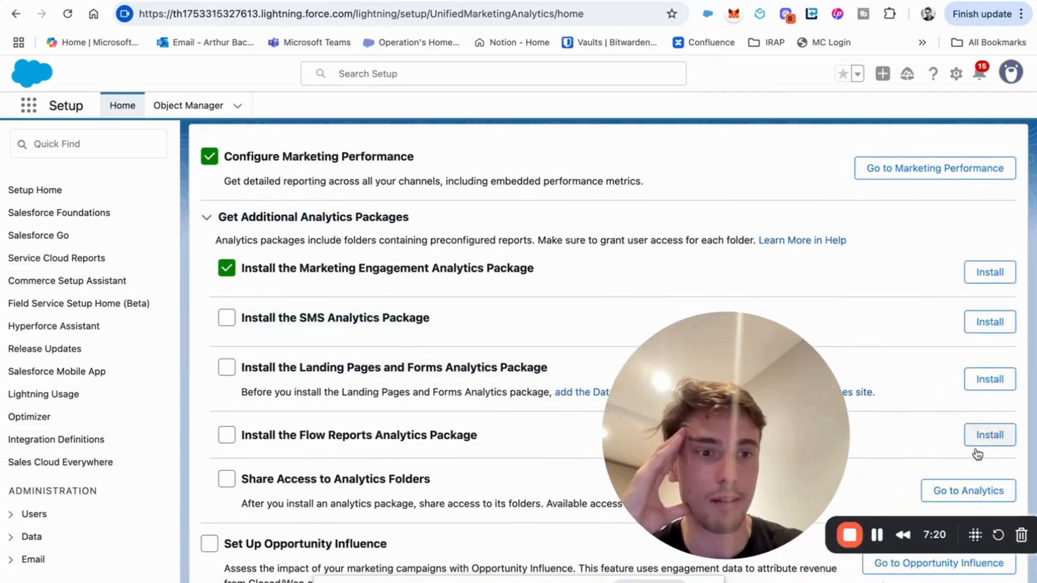
{"action": "mouse_move", "coordinate": [992, 353]}
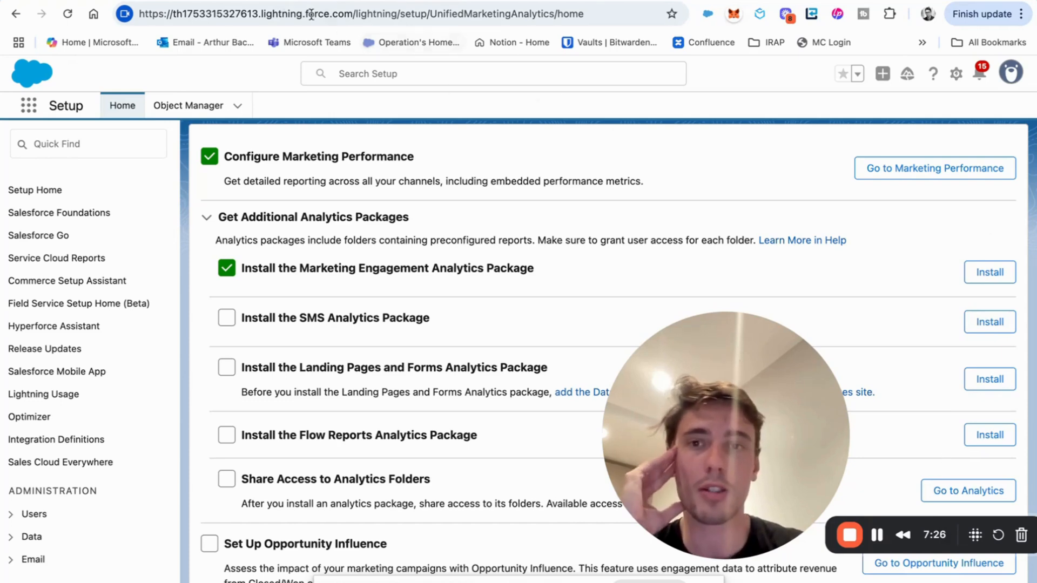
{"action": "type", "text": "assista"}
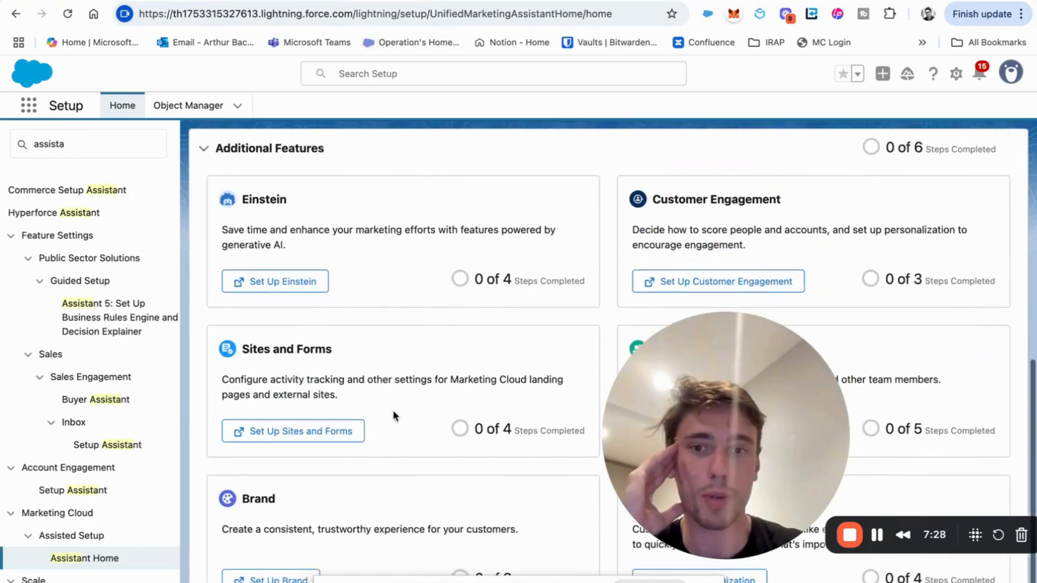
{"action": "scroll", "scroll_direction": "down", "scroll_amount": 3}
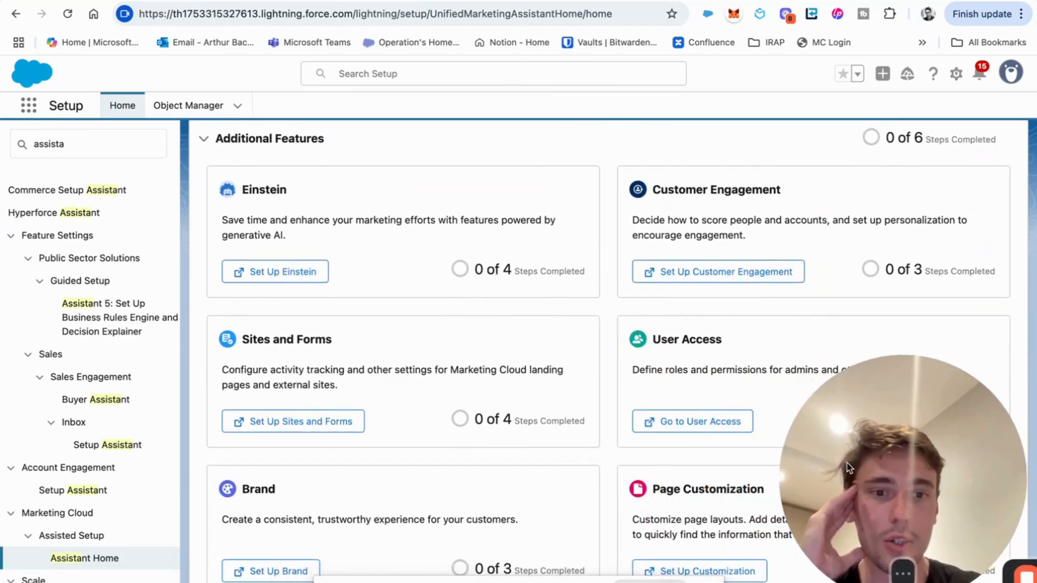
{"action": "mouse_move", "coordinate": [249, 537]}
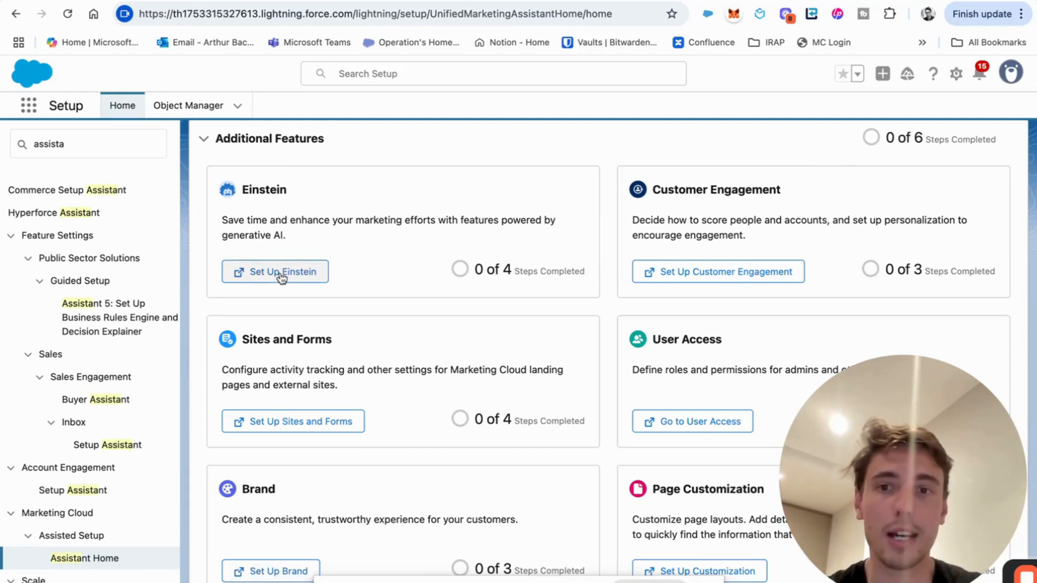
{"action": "left_click", "coordinate": [275, 271]}
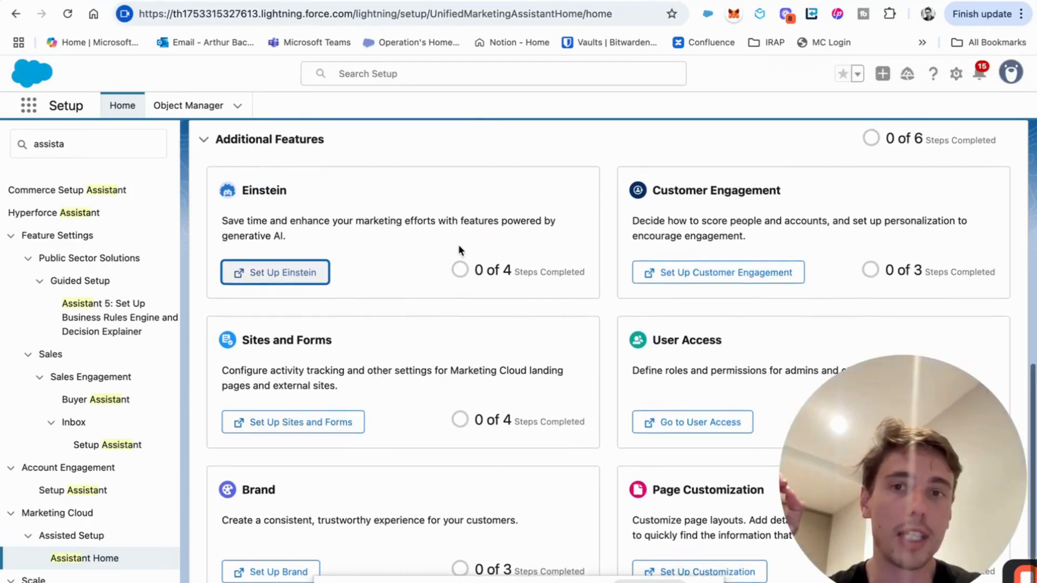
{"action": "scroll", "scroll_direction": "up", "scroll_amount": 3}
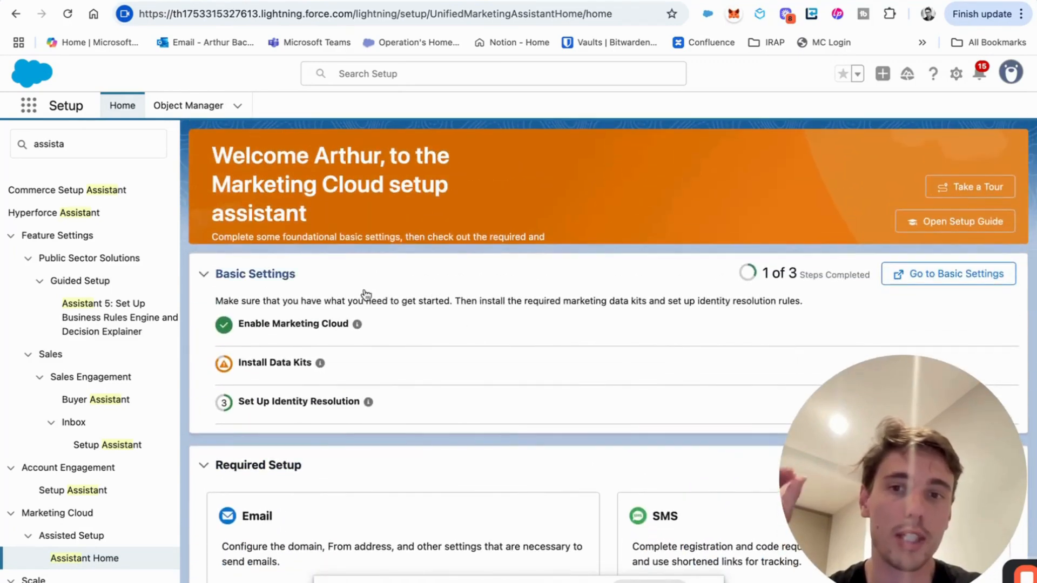
Step: Switch to the Marketing app via the App Launcher search 'mark'
{"action": "scroll", "scroll_direction": "down", "scroll_amount": 3}
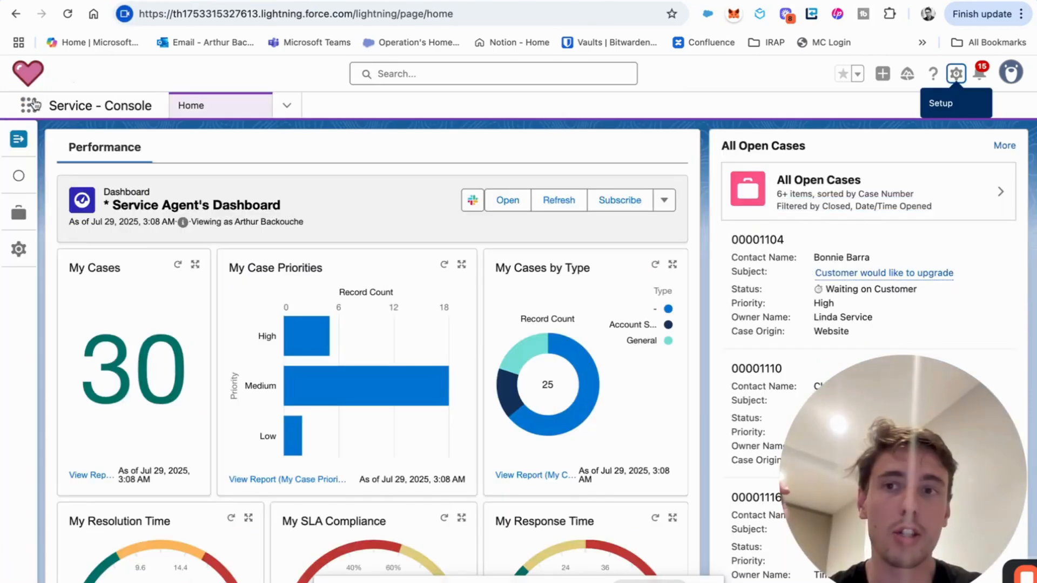
{"action": "type", "text": "mar"}
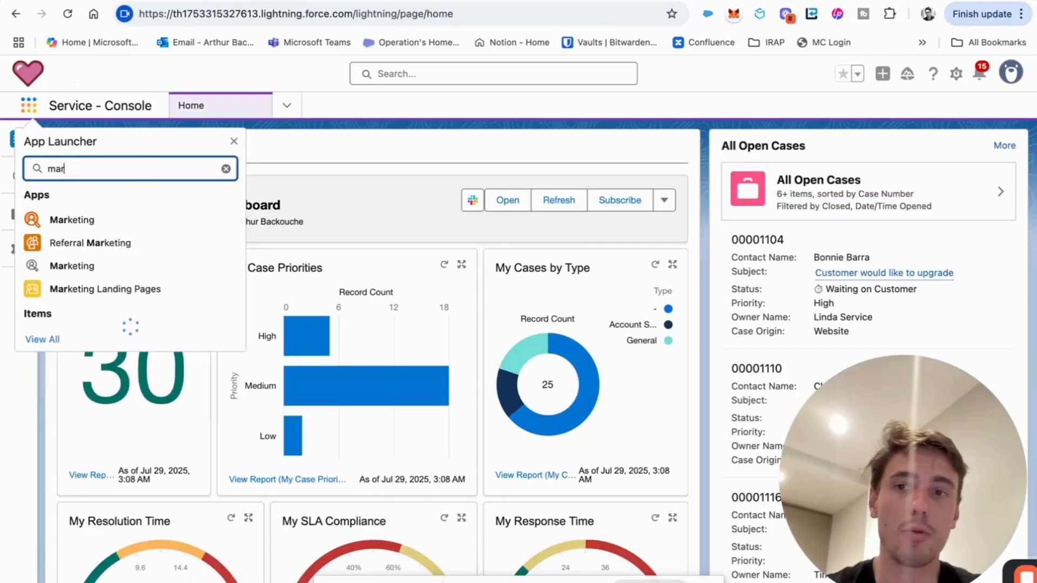
{"action": "type", "text": "k"}
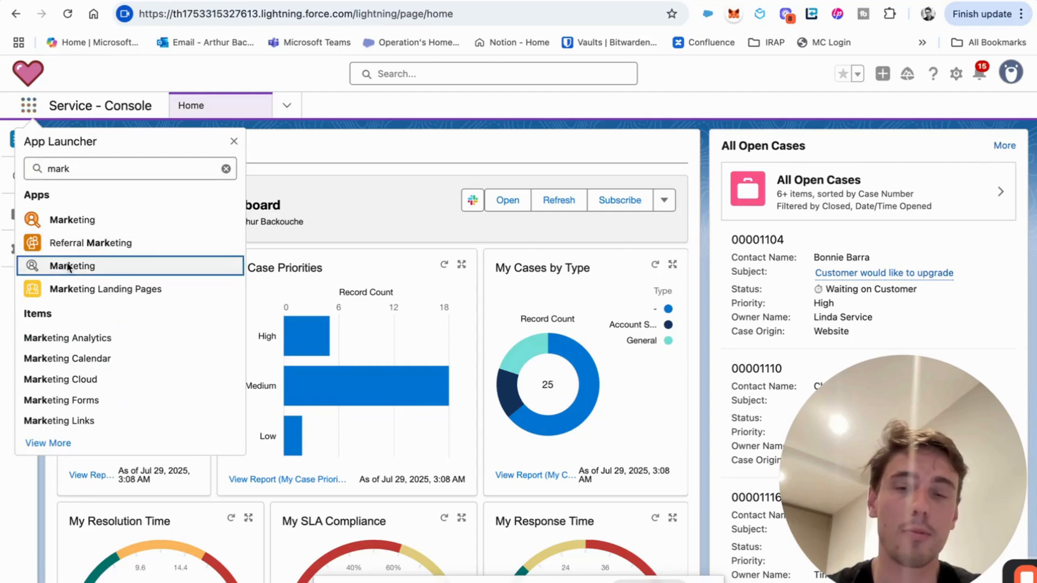
{"action": "left_click", "coordinate": [73, 265]}
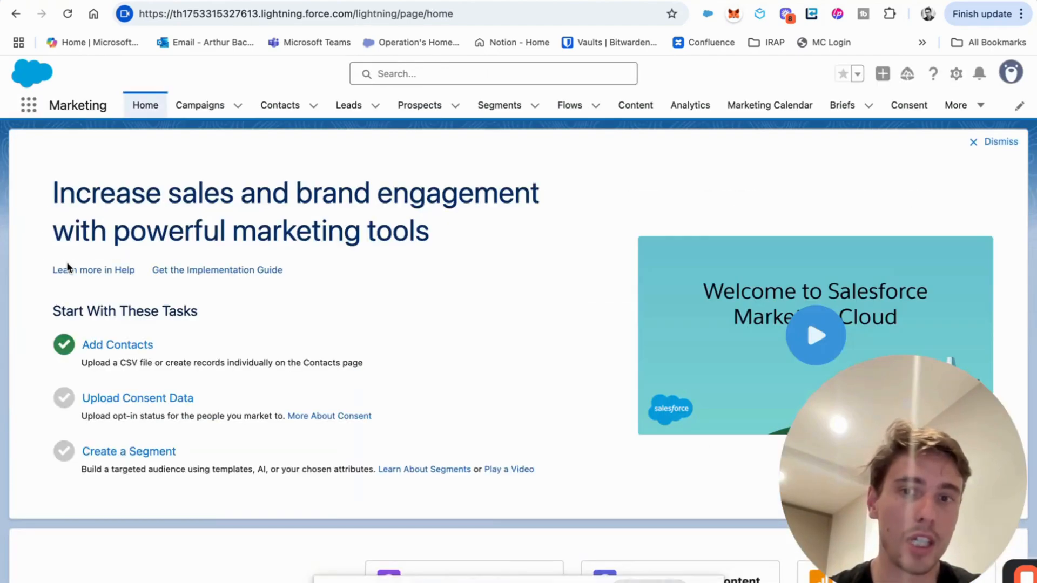
Step: View the Campaigns list showing 25 recently viewed campaigns
{"action": "scroll", "scroll_direction": "down", "scroll_amount": 3}
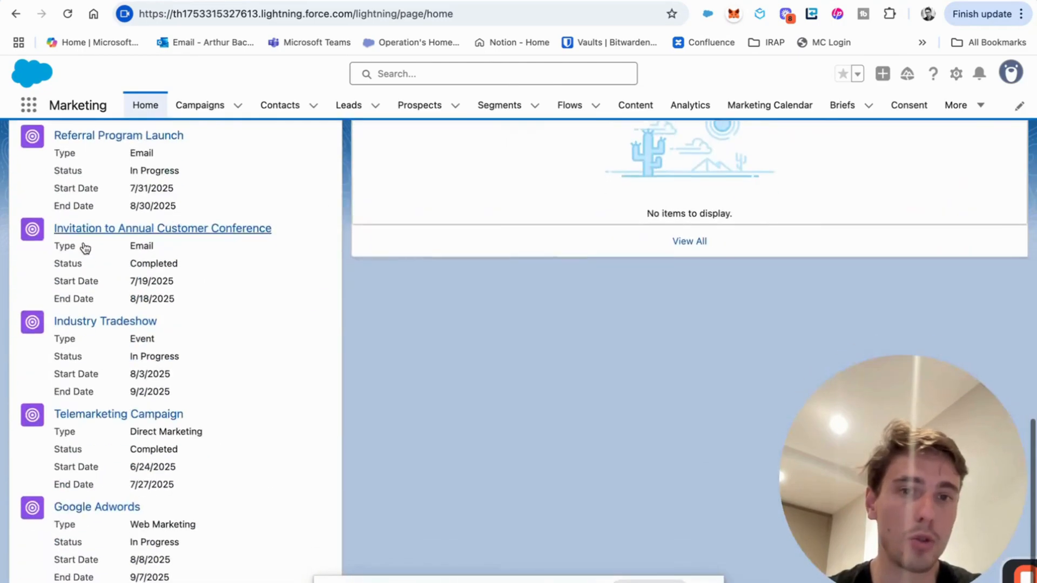
{"action": "left_click", "coordinate": [200, 105]}
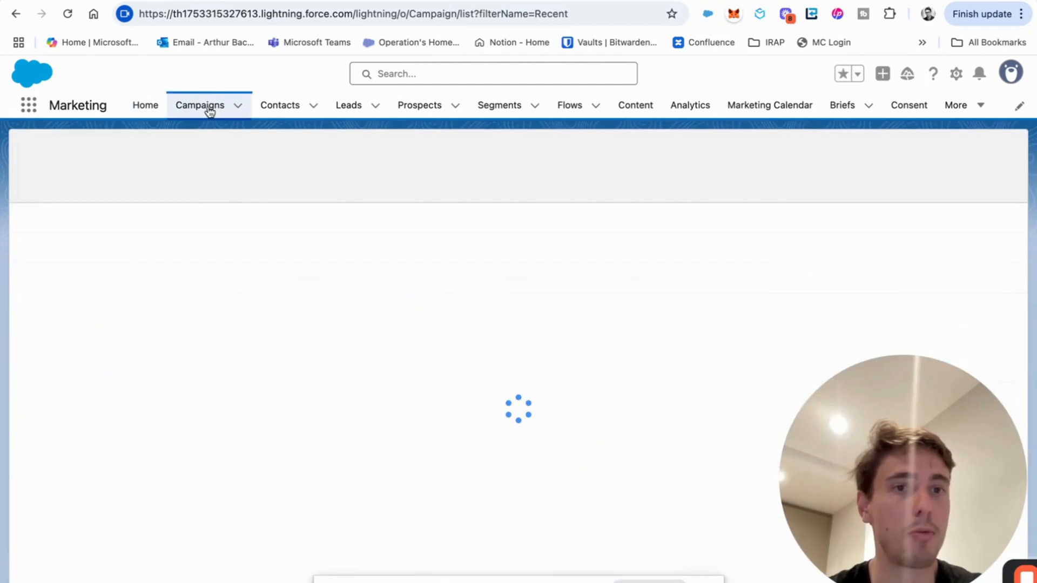
{"action": "left_click", "coordinate": [200, 105]}
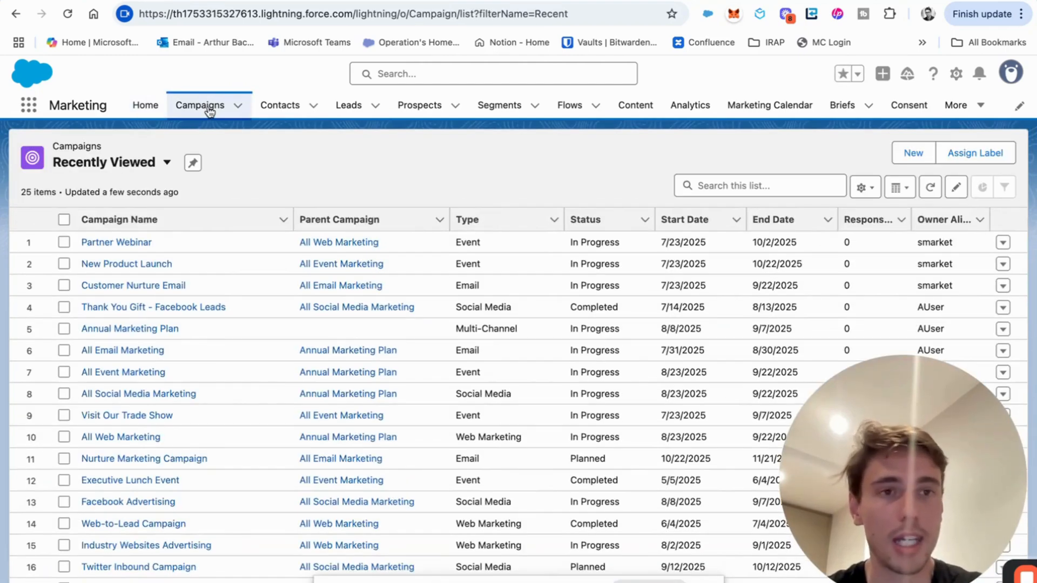